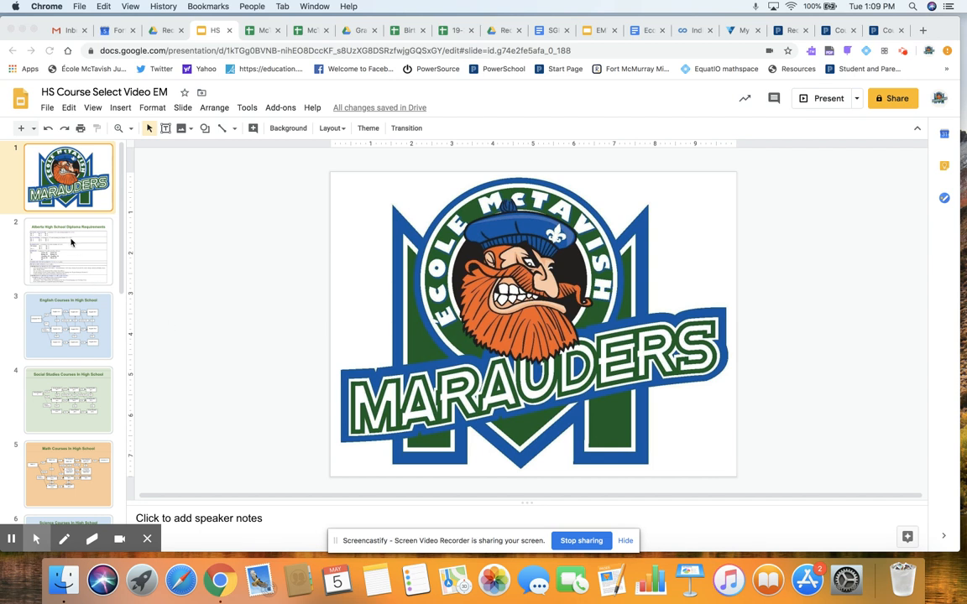
{"action": "mouse_move", "coordinate": [70, 242]}
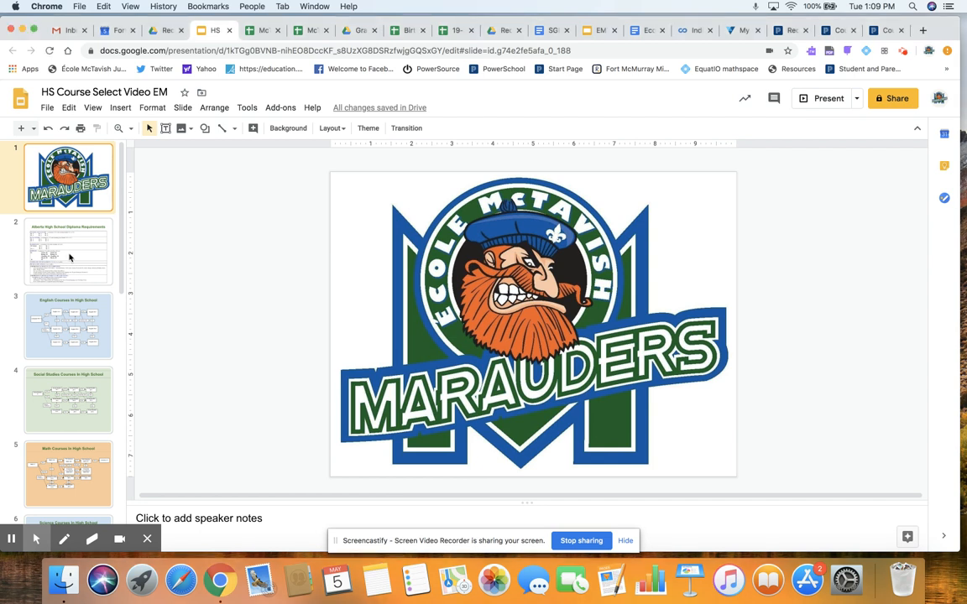
- Display slide 2, the Alberta High School Diploma Requirements slide
{"action": "left_click", "coordinate": [69, 251]}
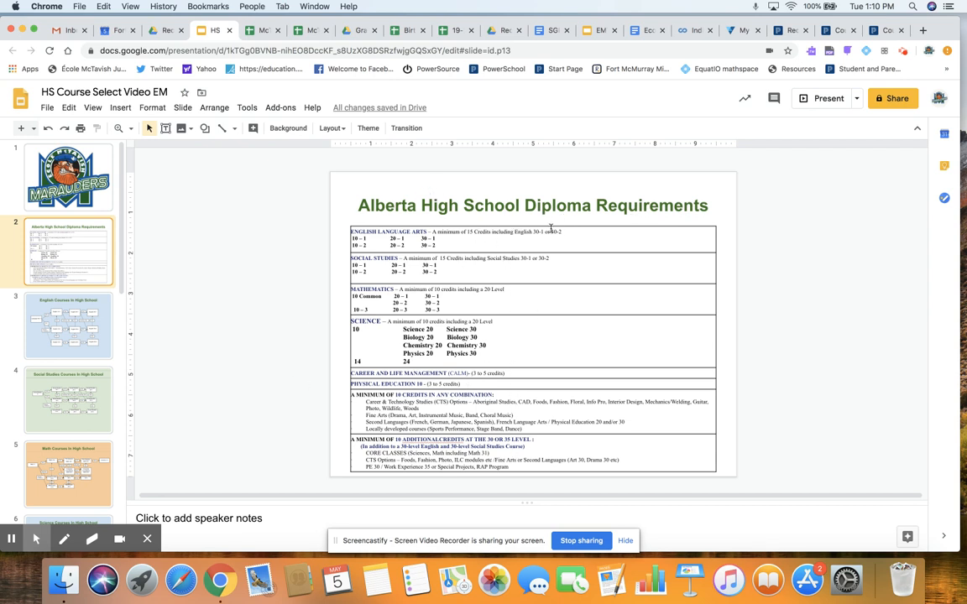
{"action": "mouse_move", "coordinate": [281, 375]}
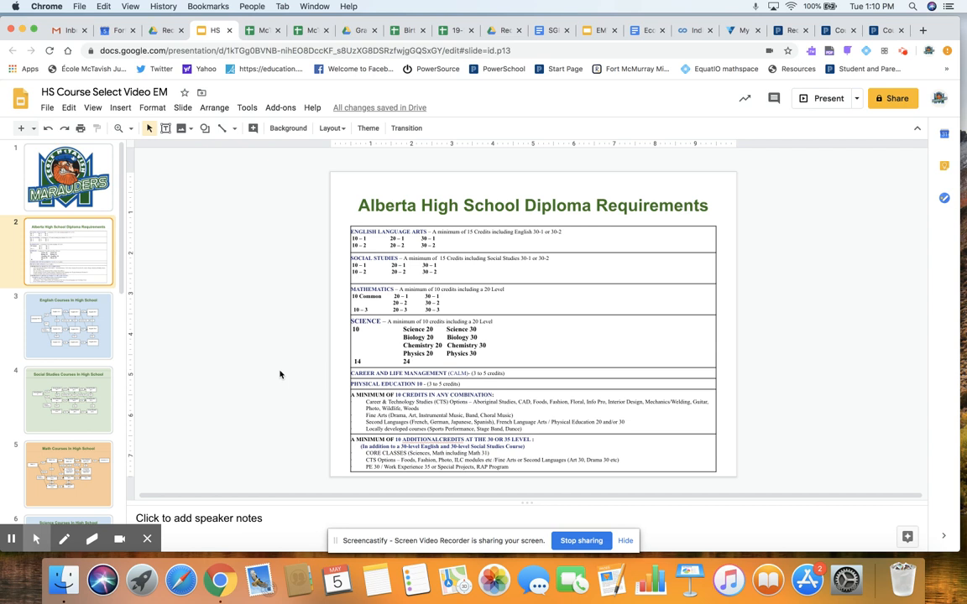
{"action": "mouse_move", "coordinate": [170, 295]}
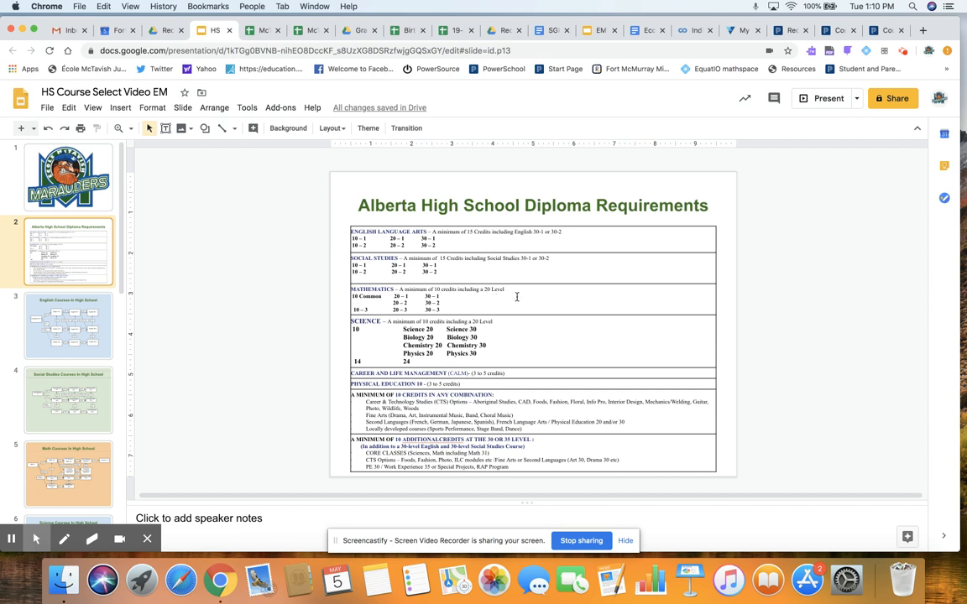
{"action": "mouse_move", "coordinate": [313, 348]}
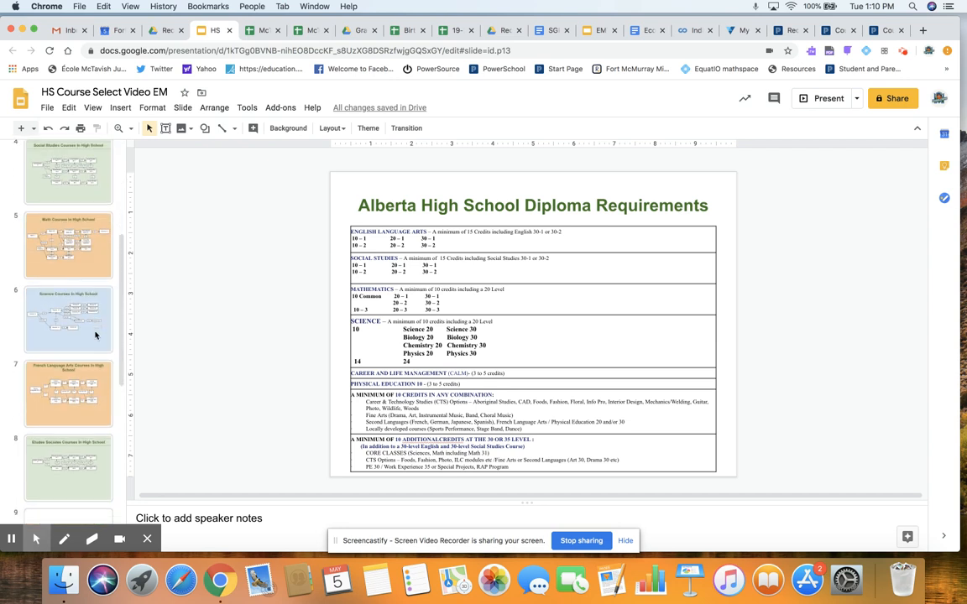
{"action": "scroll", "scroll_direction": "down", "scroll_amount": 3}
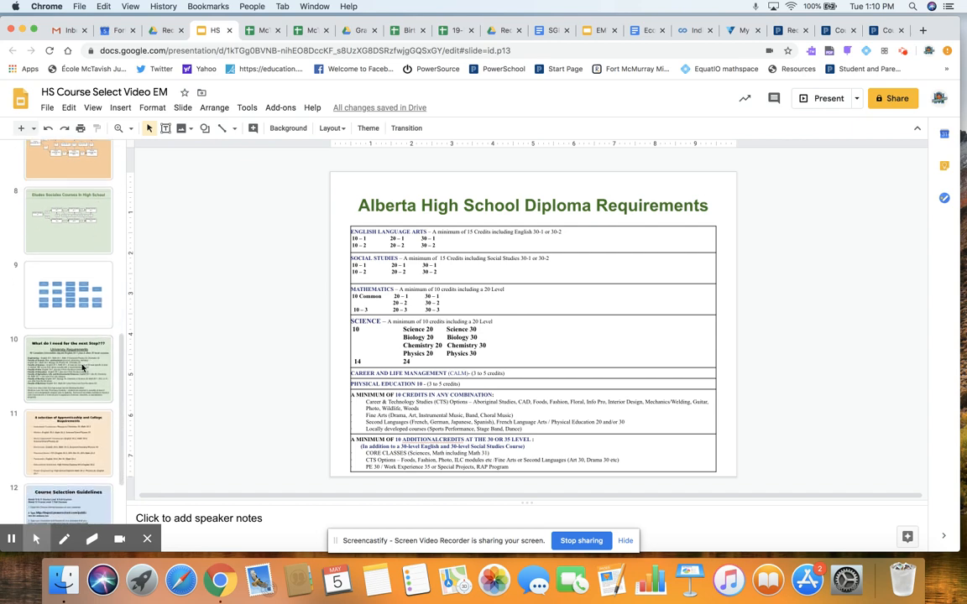
- Display slide 10, 'What do I need for the next Step???' with university requirements
{"action": "left_click", "coordinate": [67, 370]}
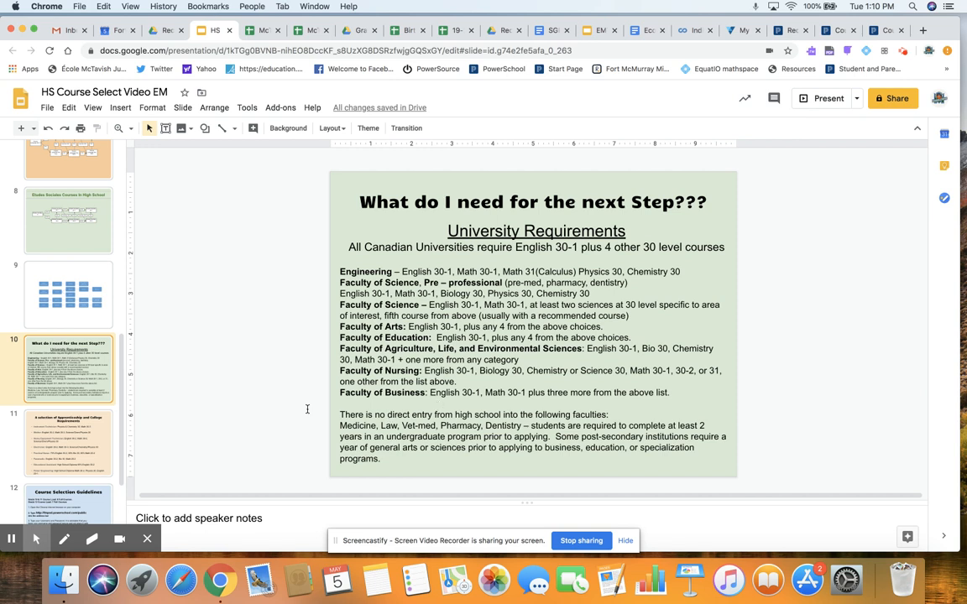
{"action": "mouse_move", "coordinate": [594, 393]}
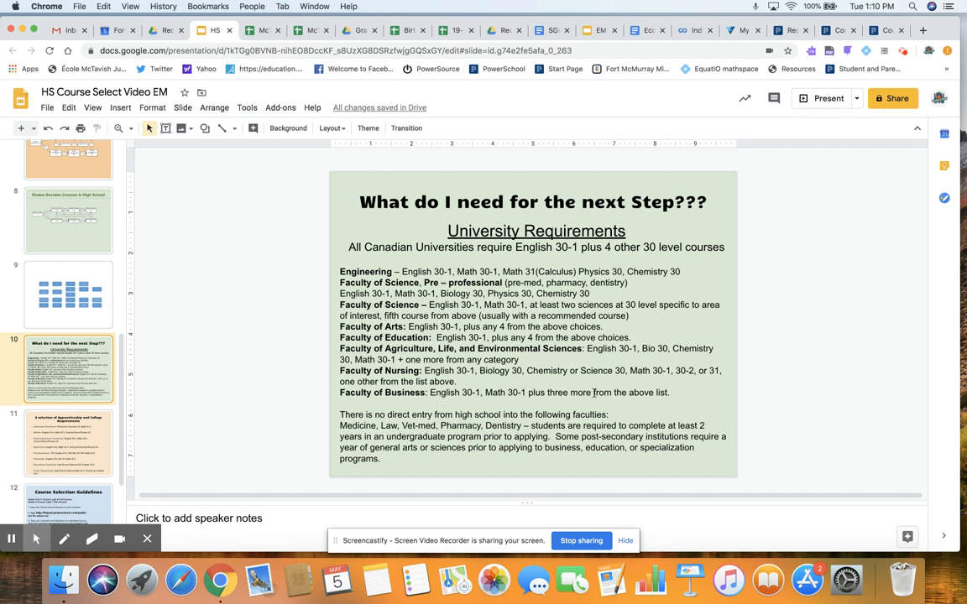
{"action": "mouse_move", "coordinate": [636, 277]}
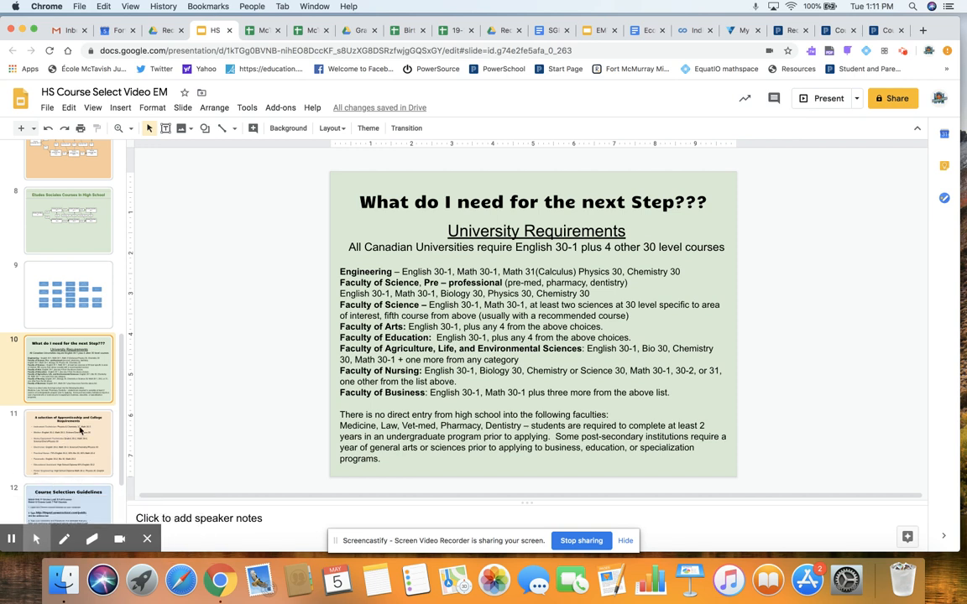
{"action": "mouse_move", "coordinate": [81, 440]}
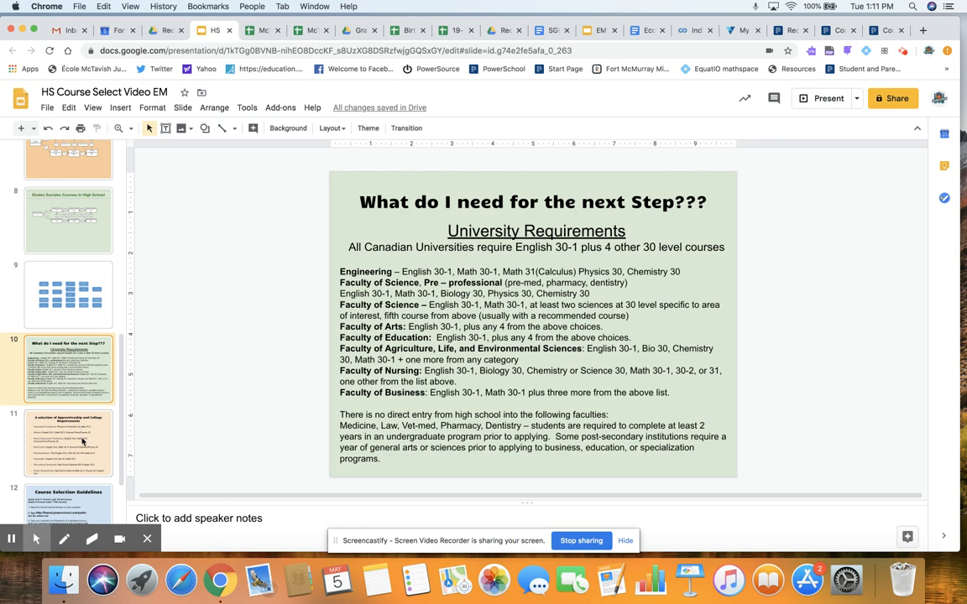
- Display slide 11, 'A selection of Apprenticeship and College Requirements'
{"action": "left_click", "coordinate": [69, 443]}
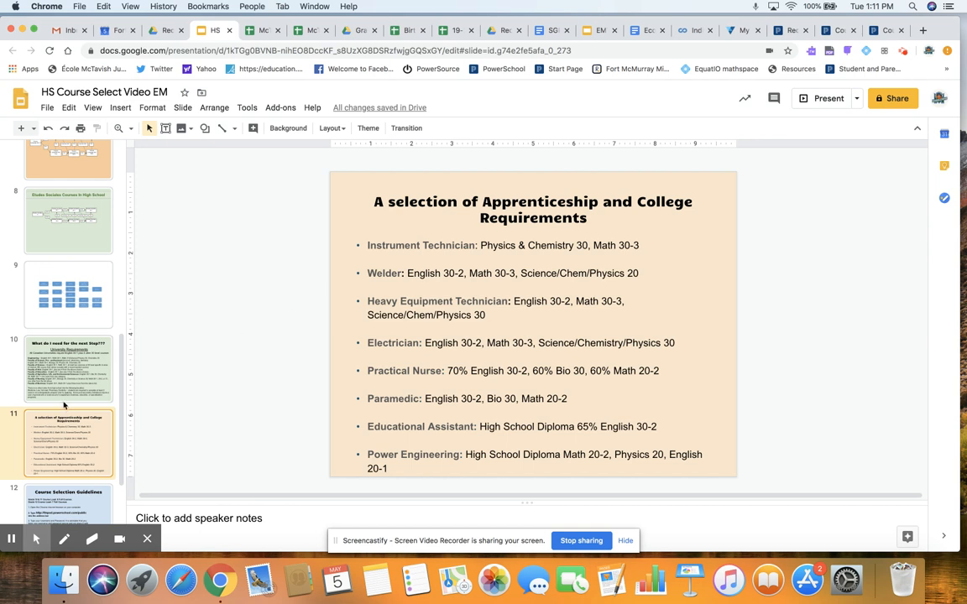
{"action": "scroll", "scroll_direction": "down", "scroll_amount": 3}
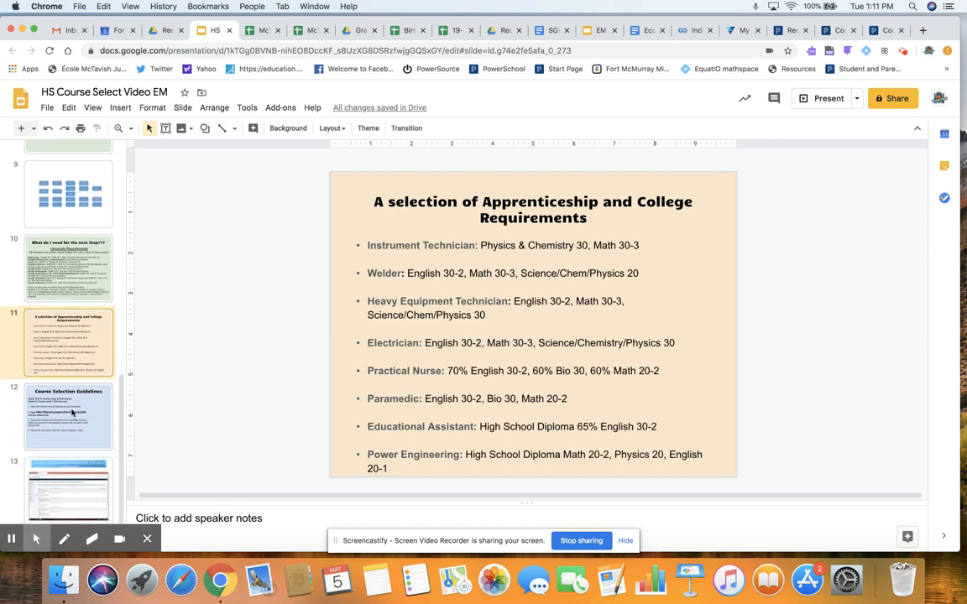
{"action": "mouse_move", "coordinate": [87, 423]}
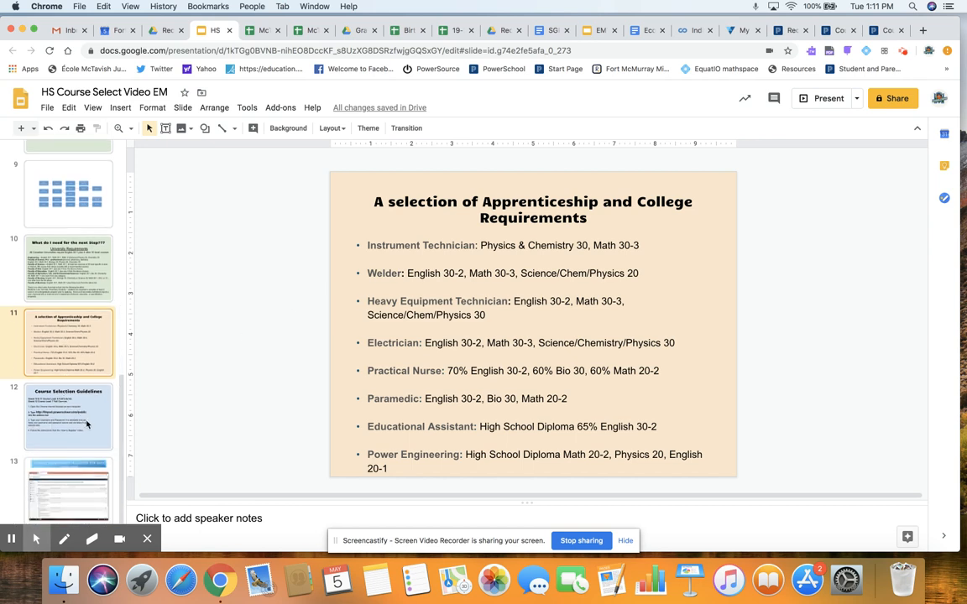
- Display slide 12, Course Selection Guidelines, briefly entering and leaving its text box
{"action": "left_click", "coordinate": [67, 417]}
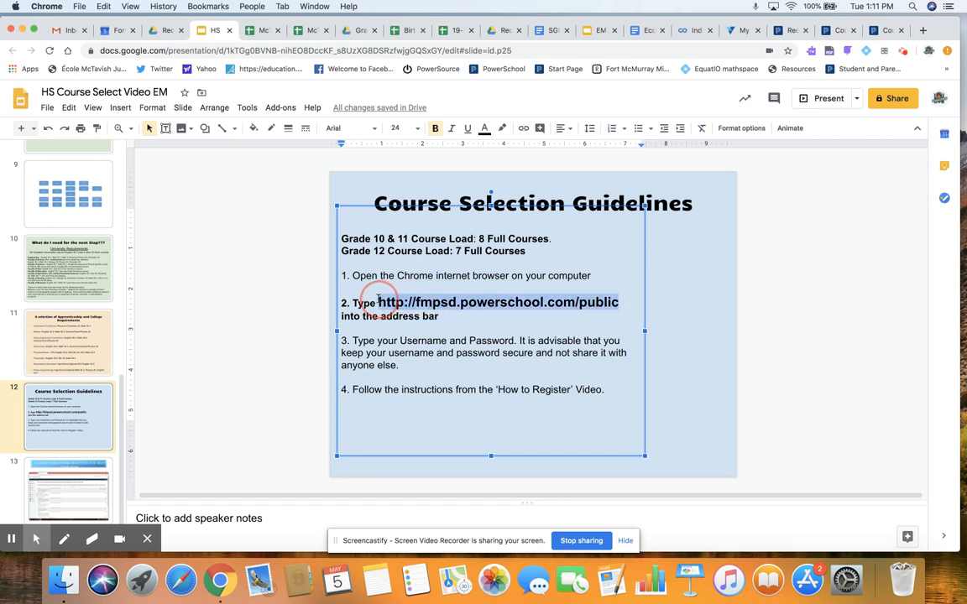
{"action": "left_click", "coordinate": [440, 316]}
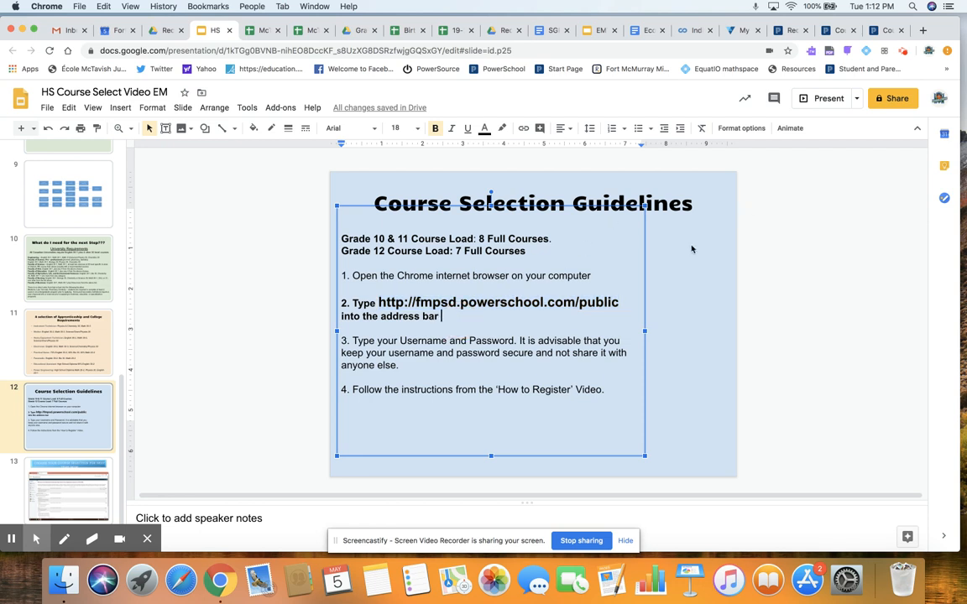
{"action": "left_click", "coordinate": [691, 249]}
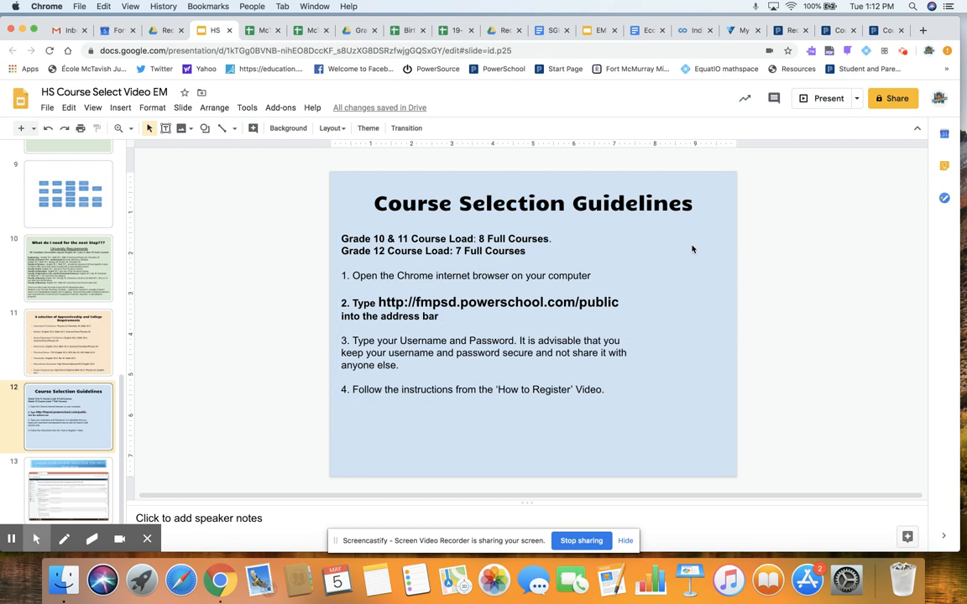
{"action": "mouse_move", "coordinate": [725, 199]}
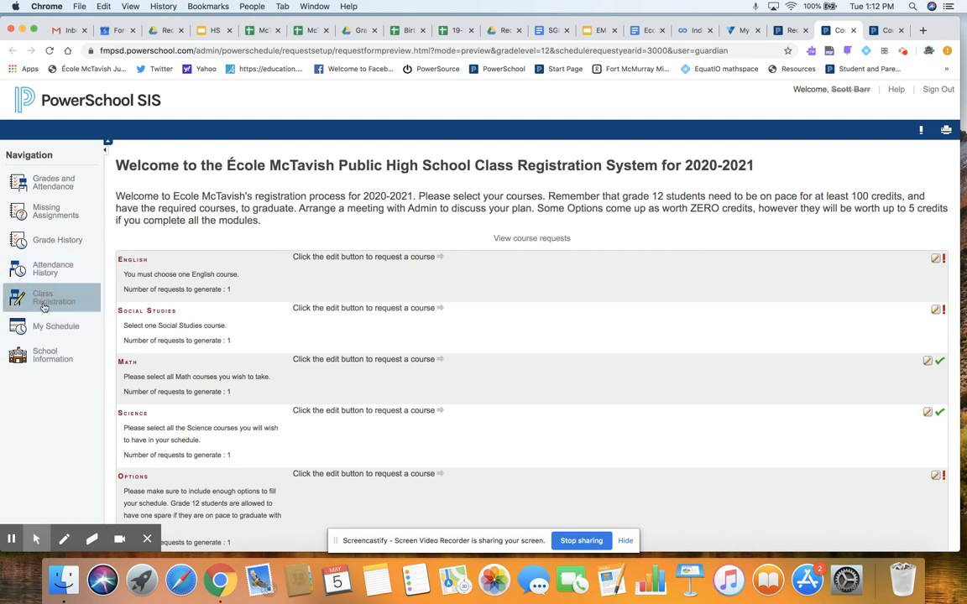
{"action": "mouse_move", "coordinate": [537, 306]}
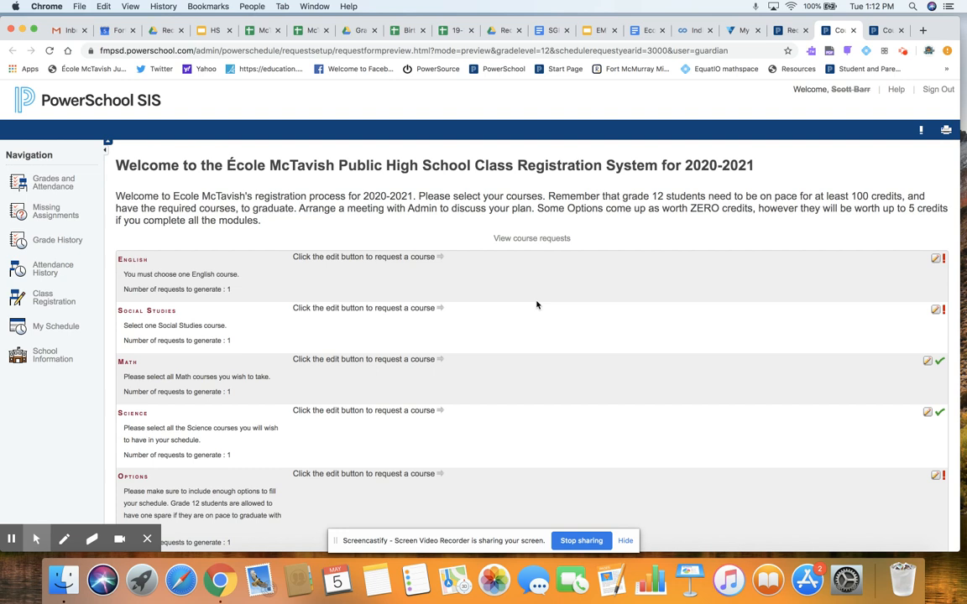
- Select English 30-1 in the English course dialog and confirm the request
{"action": "scroll", "scroll_direction": "down", "scroll_amount": 3}
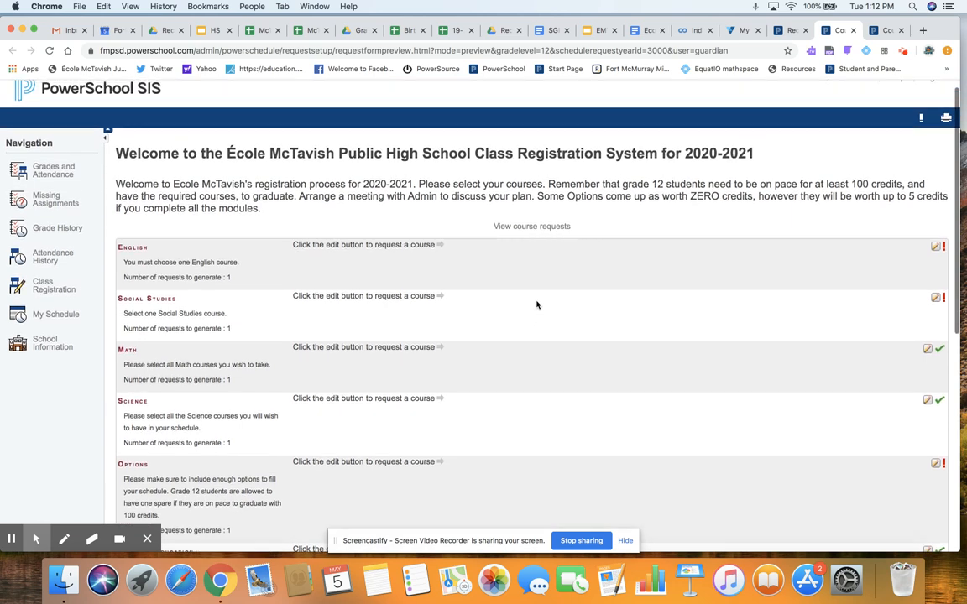
{"action": "mouse_move", "coordinate": [934, 258]}
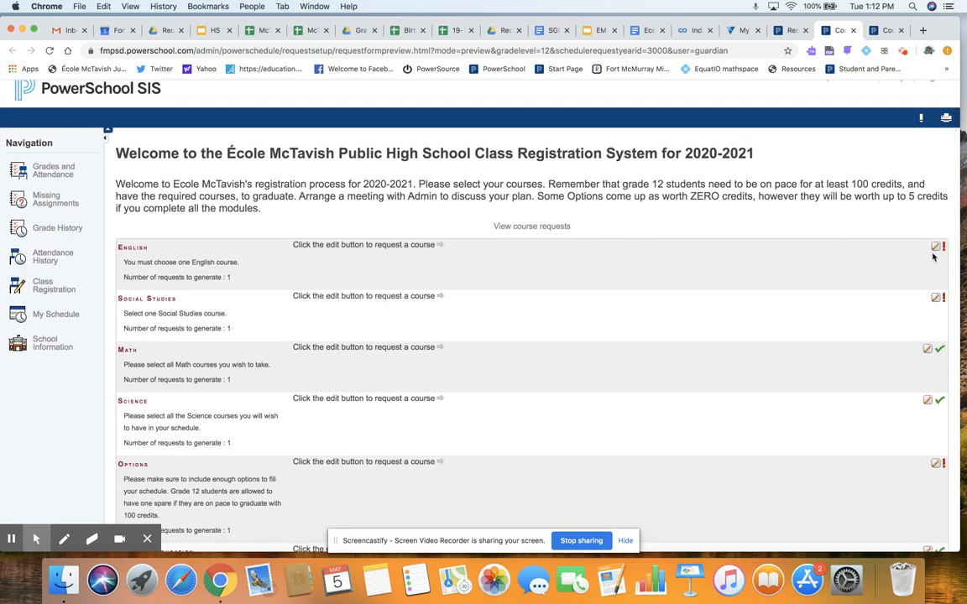
{"action": "mouse_move", "coordinate": [935, 245]}
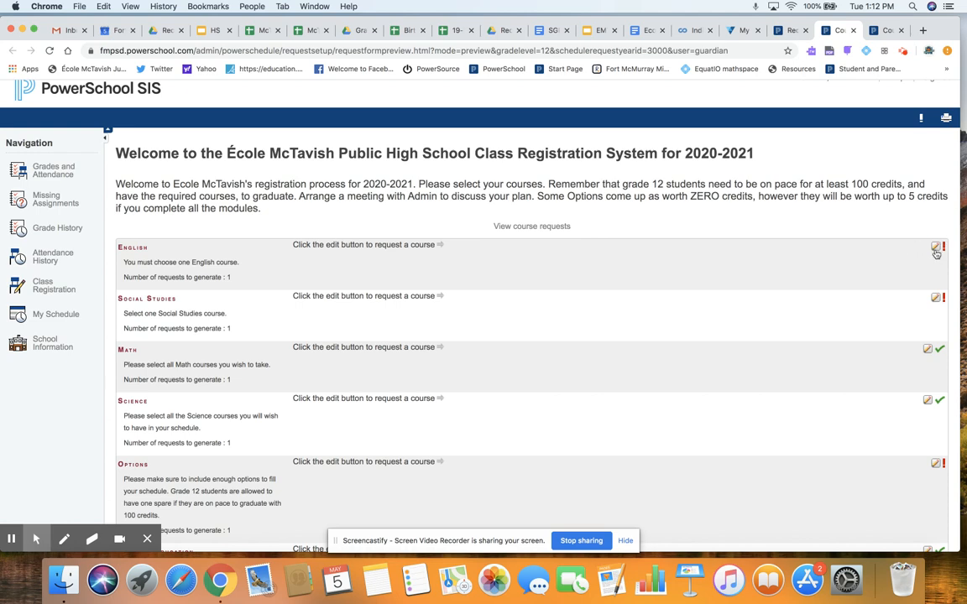
{"action": "left_click", "coordinate": [935, 247]}
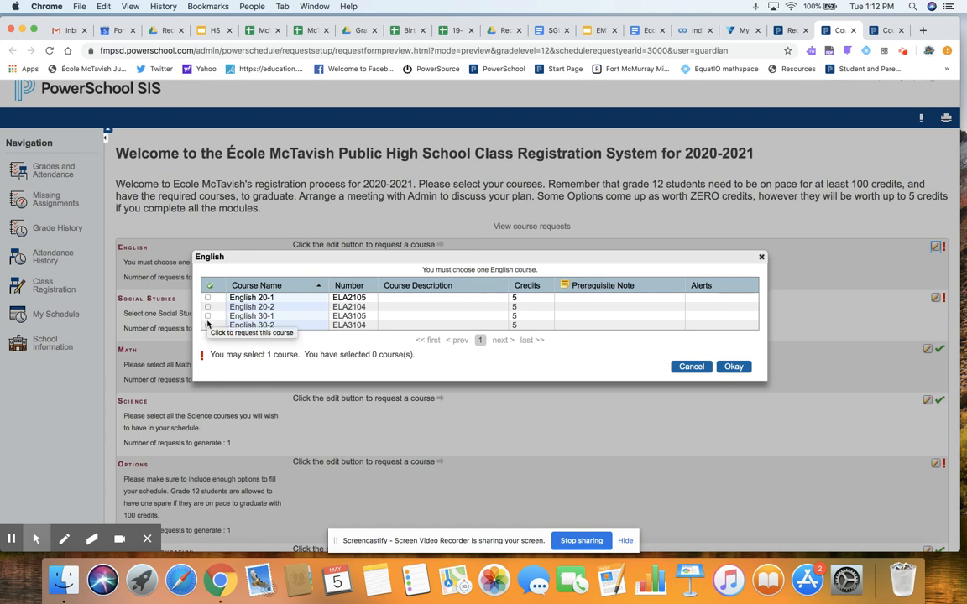
{"action": "left_click", "coordinate": [208, 316]}
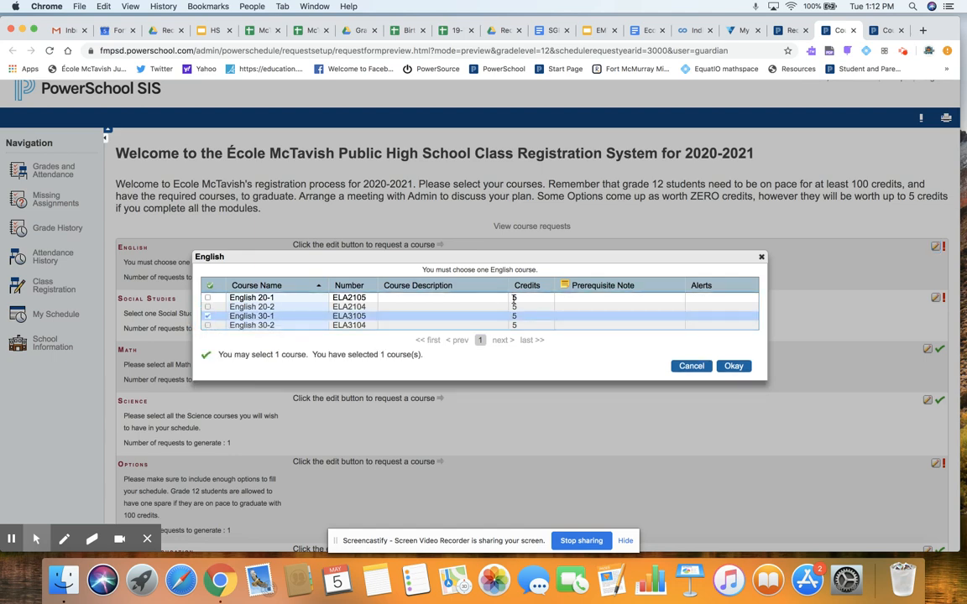
{"action": "left_click", "coordinate": [732, 366]}
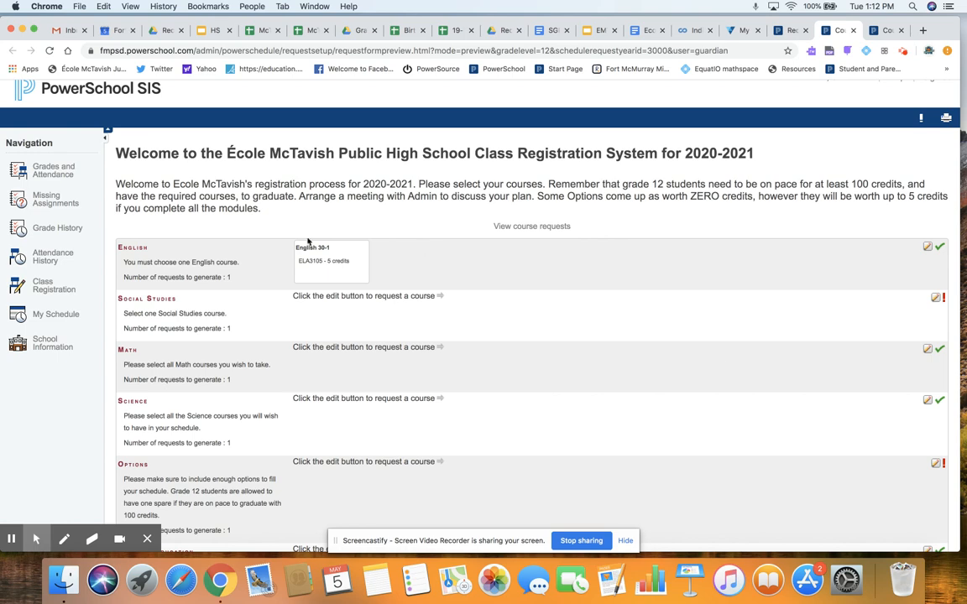
{"action": "mouse_move", "coordinate": [732, 262]}
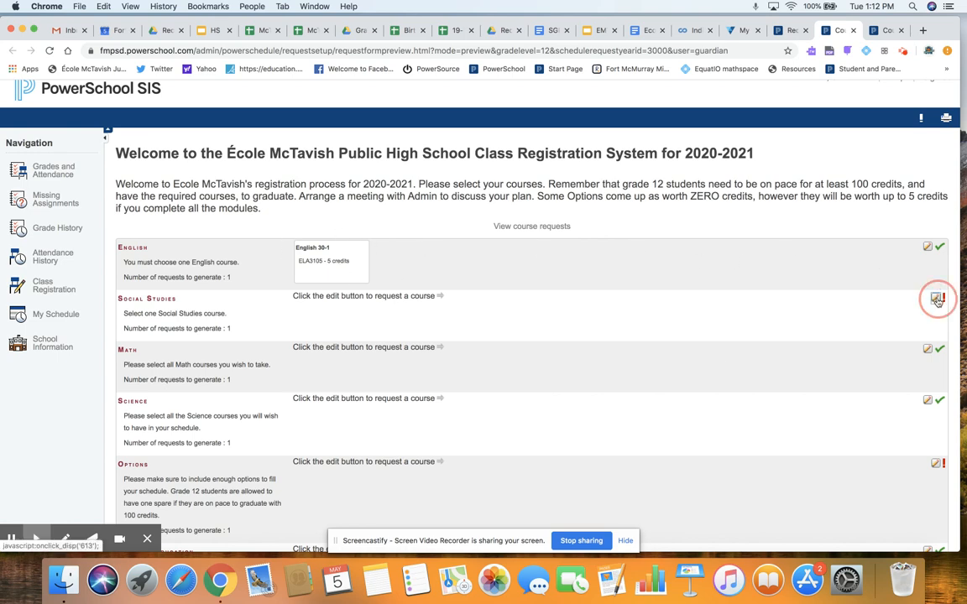
{"action": "left_click", "coordinate": [937, 299]}
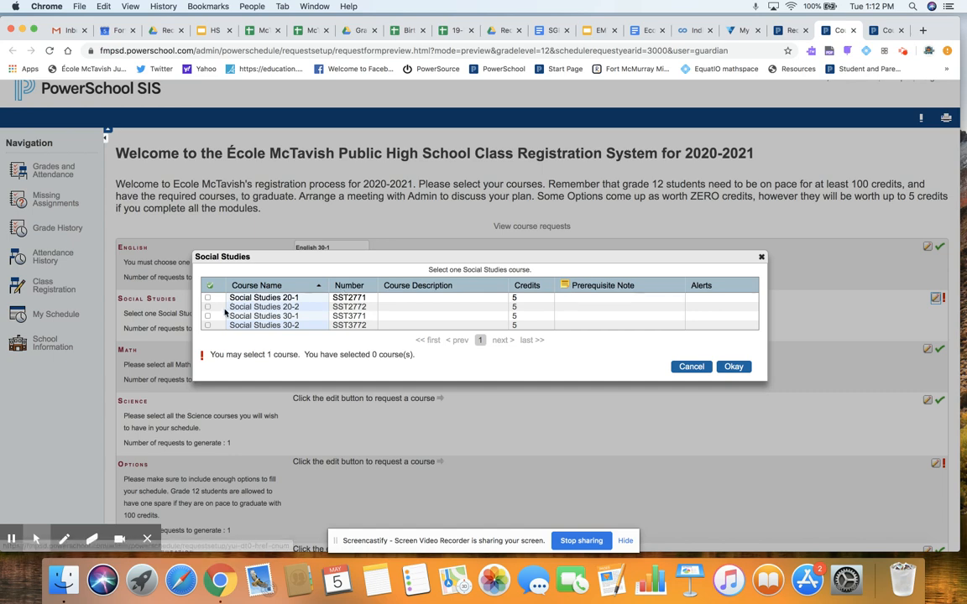
{"action": "left_click", "coordinate": [208, 316]}
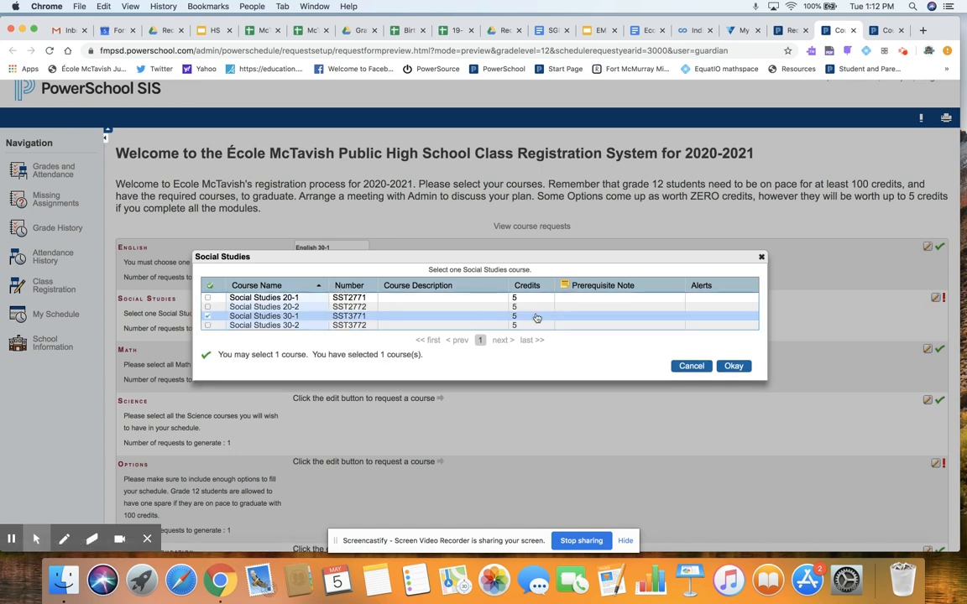
{"action": "left_click", "coordinate": [732, 366]}
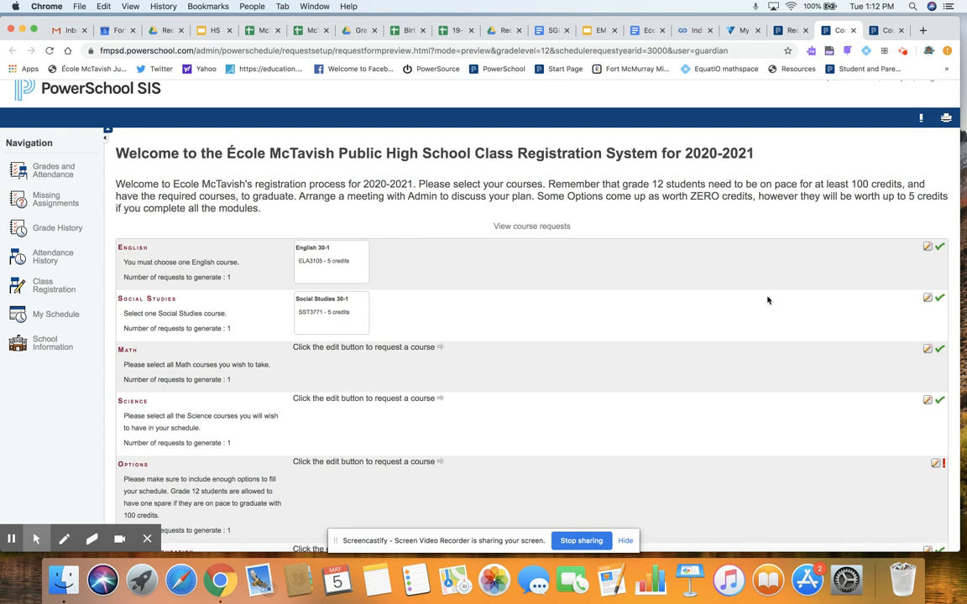
{"action": "mouse_move", "coordinate": [363, 292]}
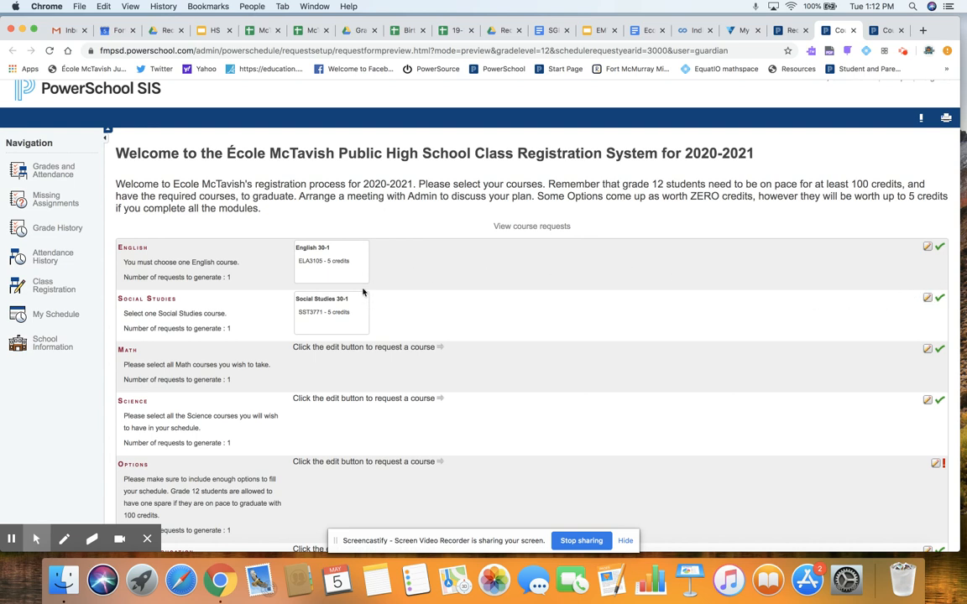
{"action": "mouse_move", "coordinate": [550, 314]}
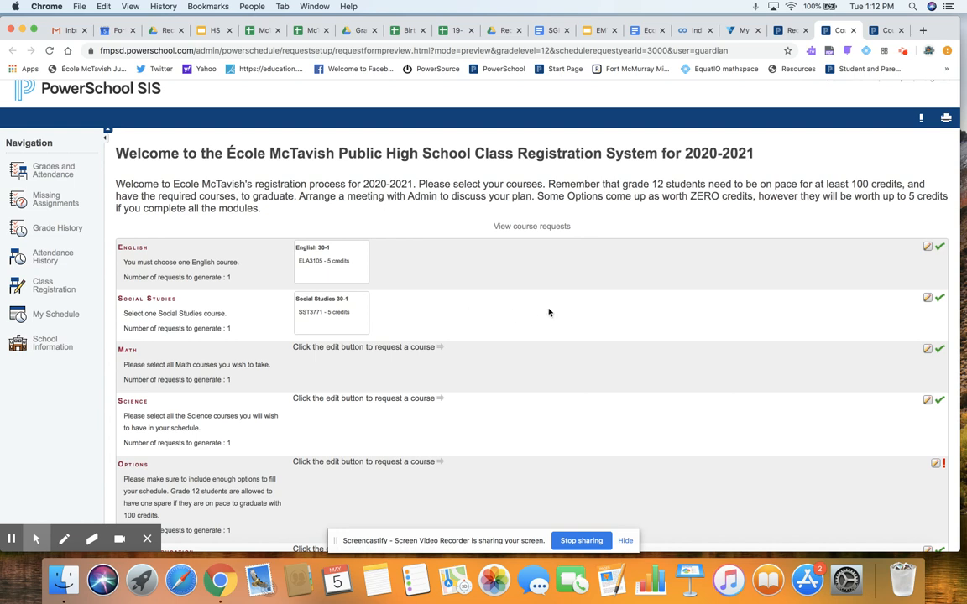
{"action": "mouse_move", "coordinate": [801, 347]}
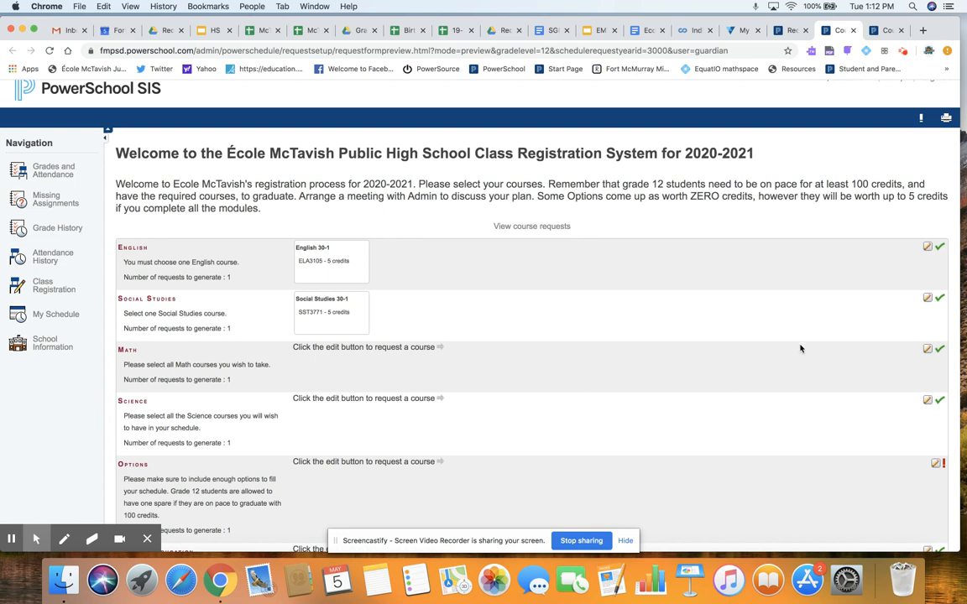
{"action": "mouse_move", "coordinate": [735, 396]}
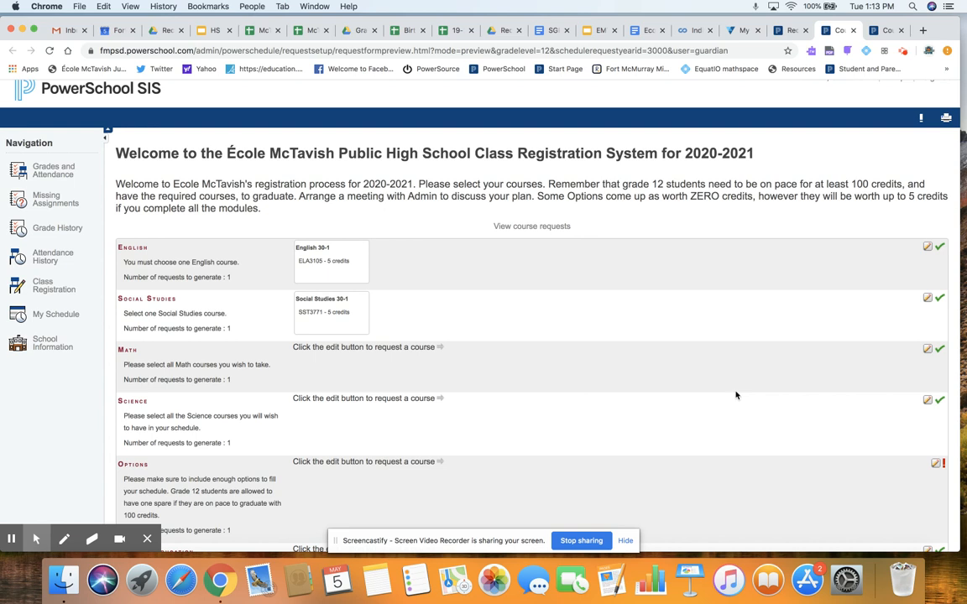
{"action": "mouse_move", "coordinate": [759, 366]}
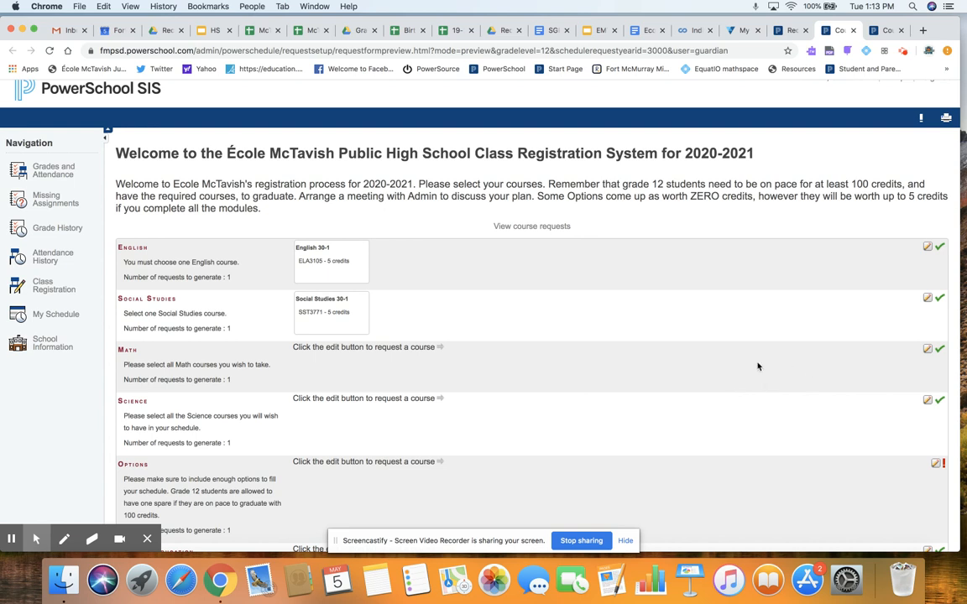
{"action": "scroll", "scroll_direction": "down", "scroll_amount": 3}
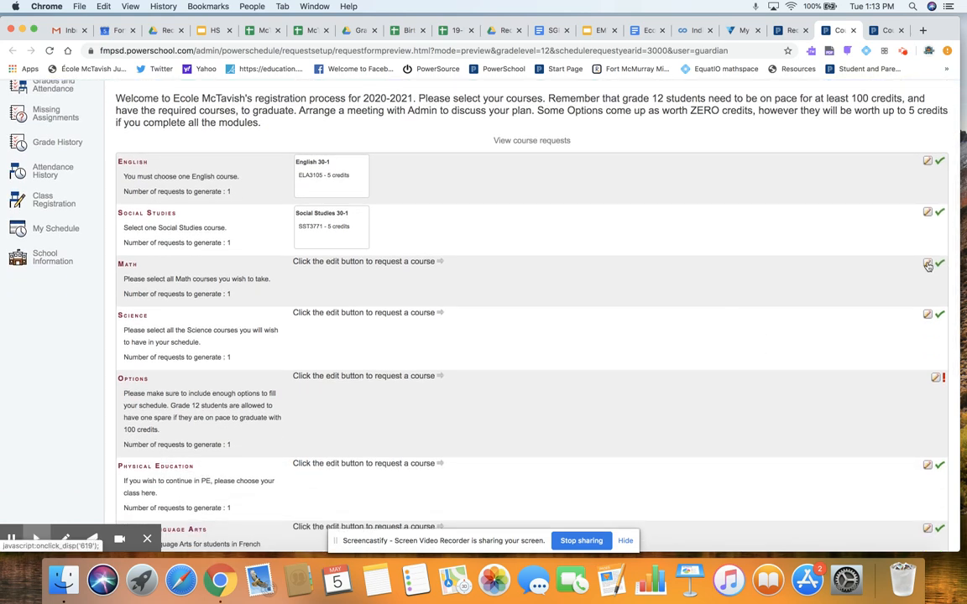
{"action": "mouse_move", "coordinate": [926, 266]}
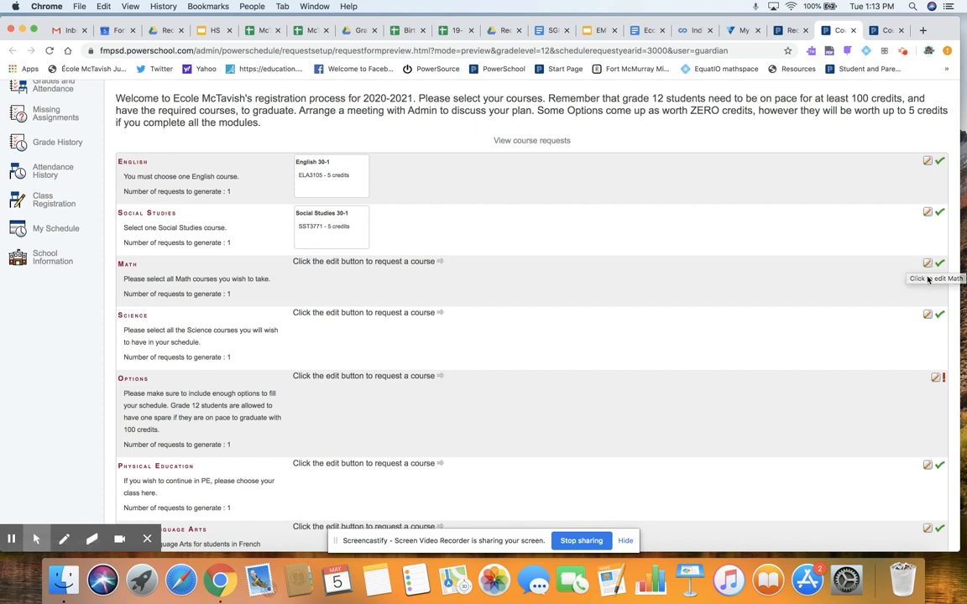
{"action": "mouse_move", "coordinate": [910, 276]}
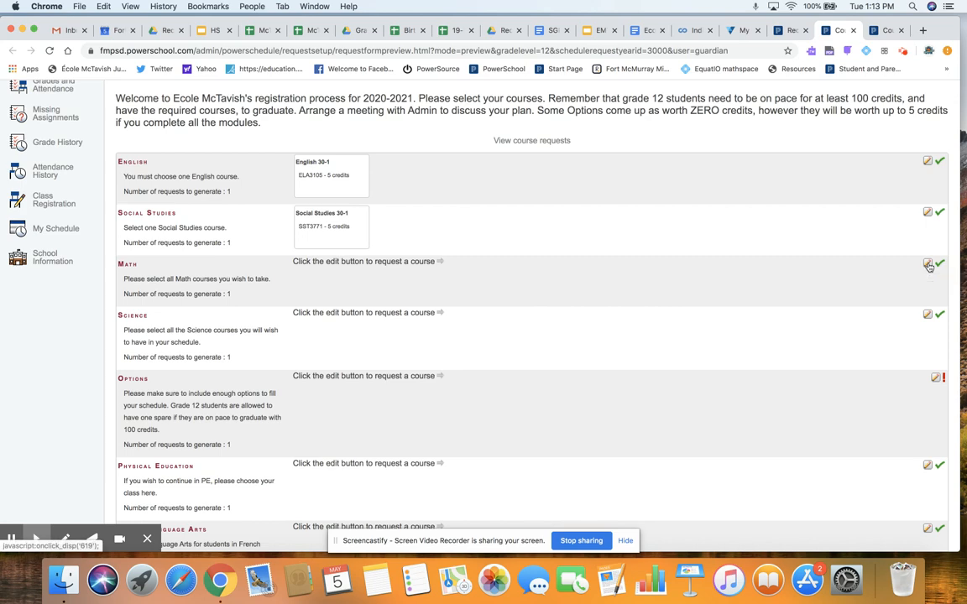
- Select Mathematics 30-2 in the Math course dialog and confirm the request
{"action": "left_click", "coordinate": [926, 263]}
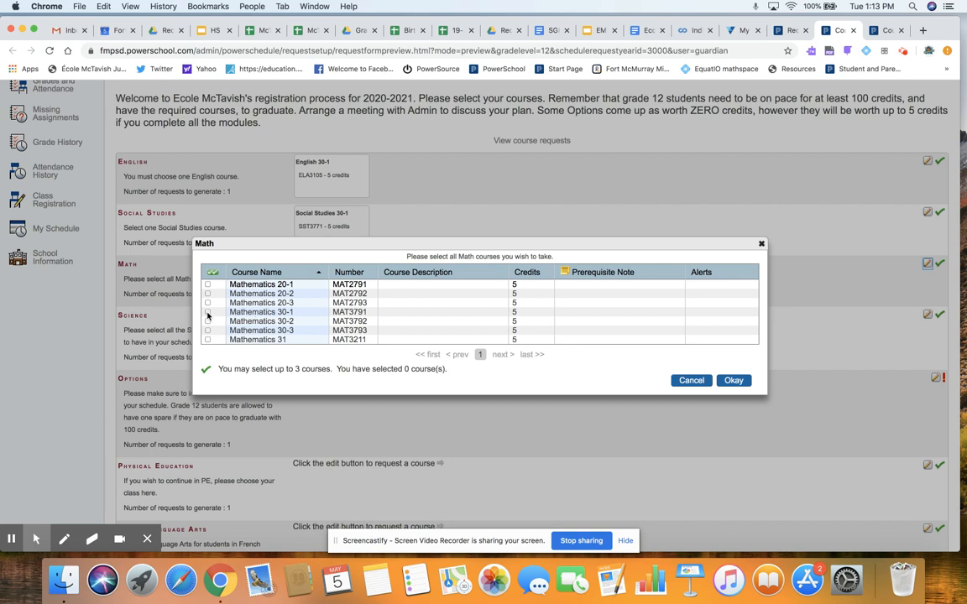
{"action": "left_click", "coordinate": [208, 320]}
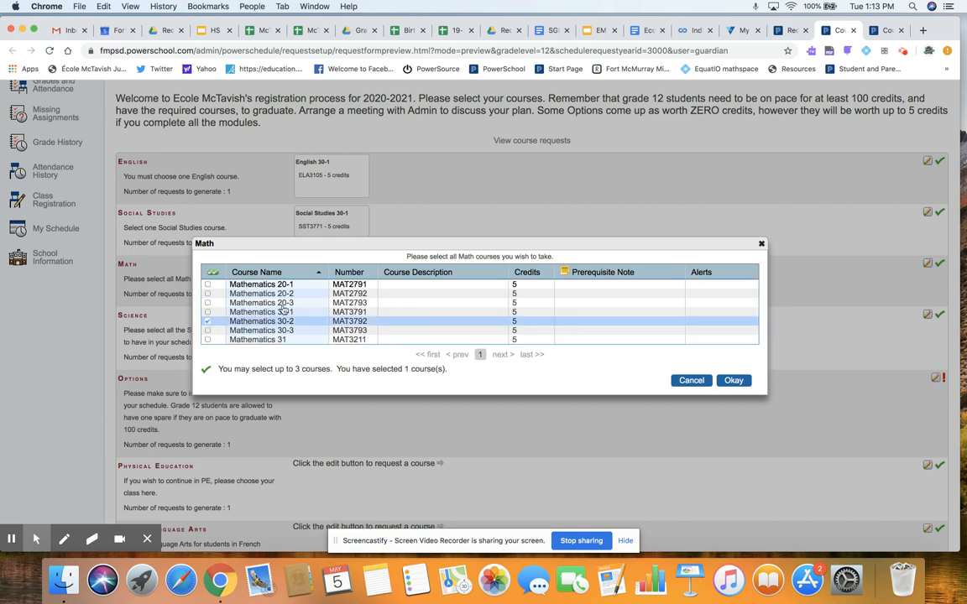
{"action": "left_click", "coordinate": [732, 379]}
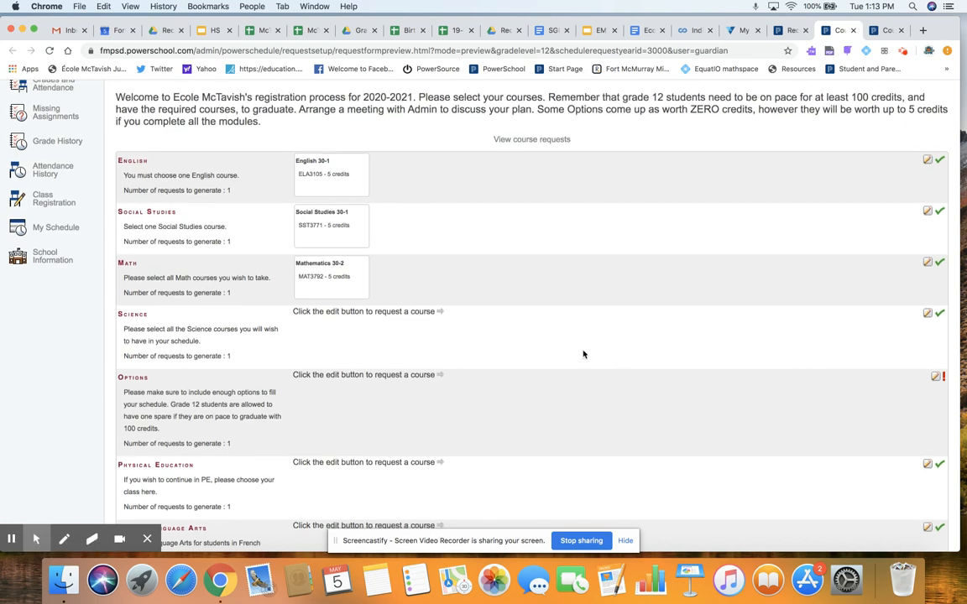
- Select Biology 30, Chemistry 30, Physics 20 and Physics 30 in the Science dialog and confirm
{"action": "left_click", "coordinate": [927, 314]}
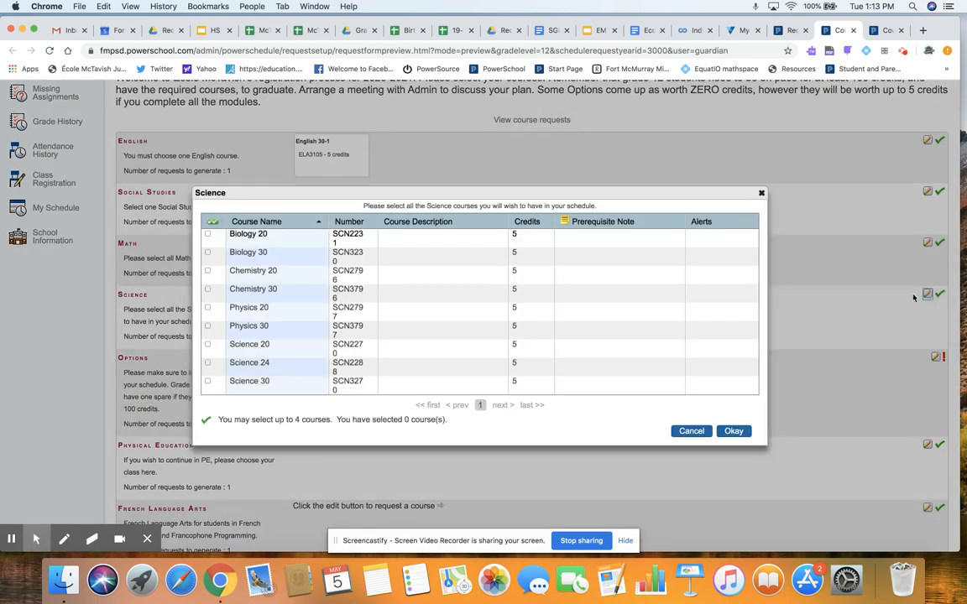
{"action": "mouse_move", "coordinate": [274, 251]}
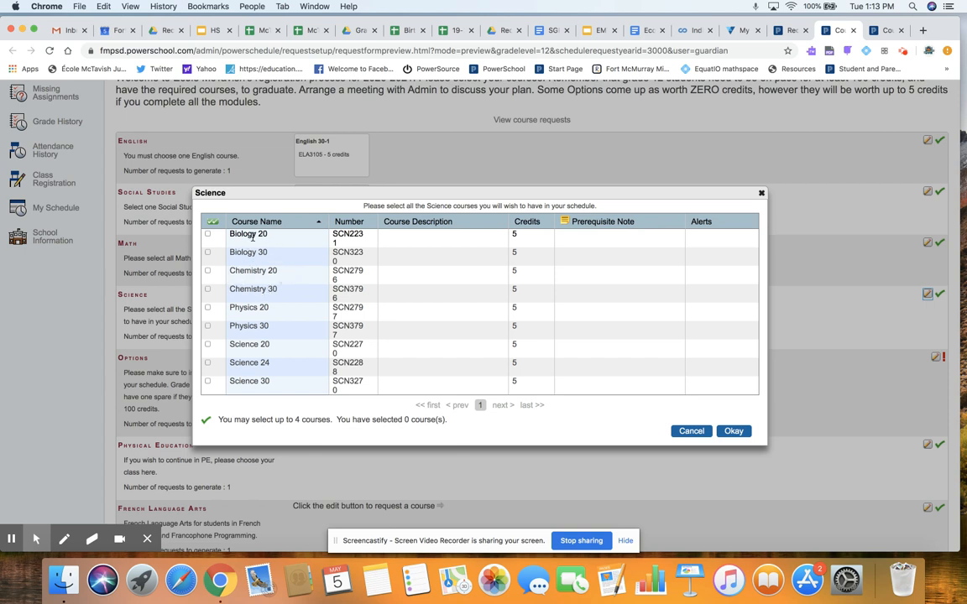
{"action": "left_click", "coordinate": [209, 255]}
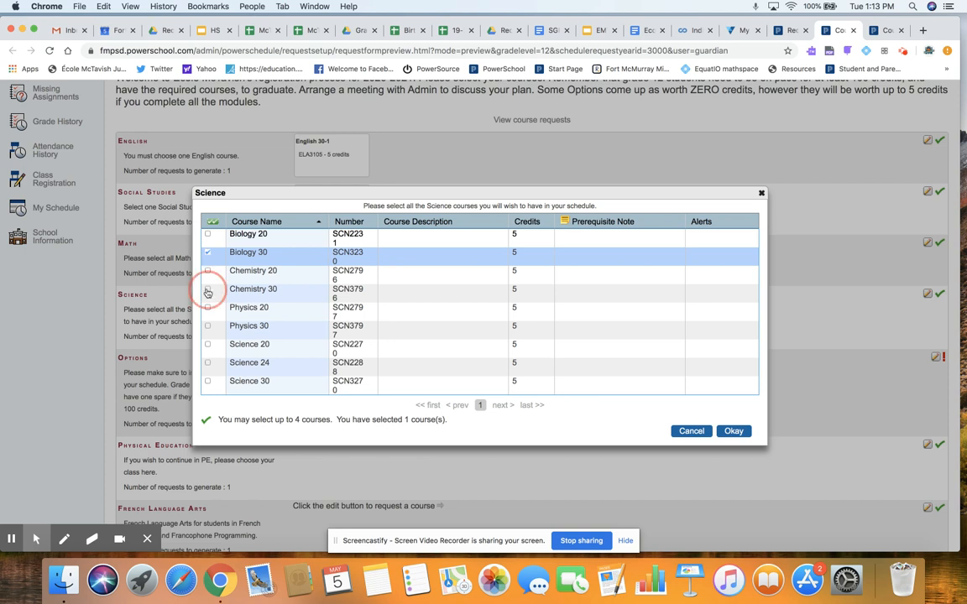
{"action": "left_click", "coordinate": [208, 289]}
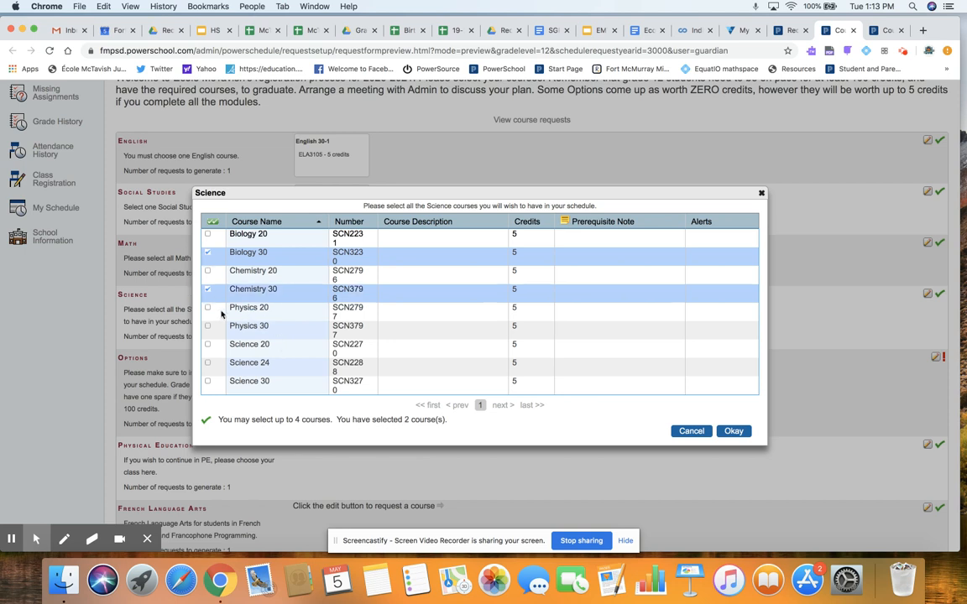
{"action": "left_click", "coordinate": [208, 307]}
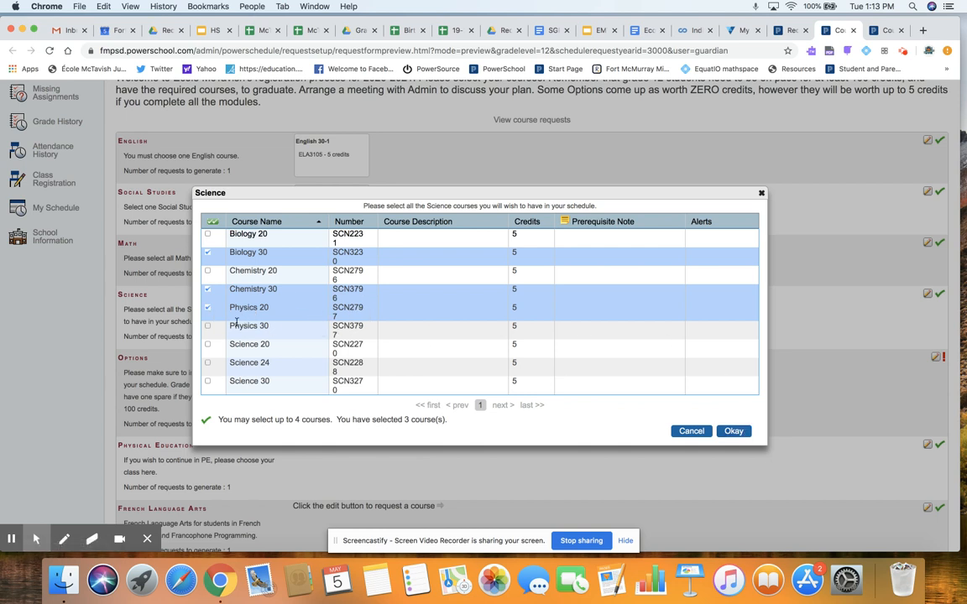
{"action": "left_click", "coordinate": [208, 326]}
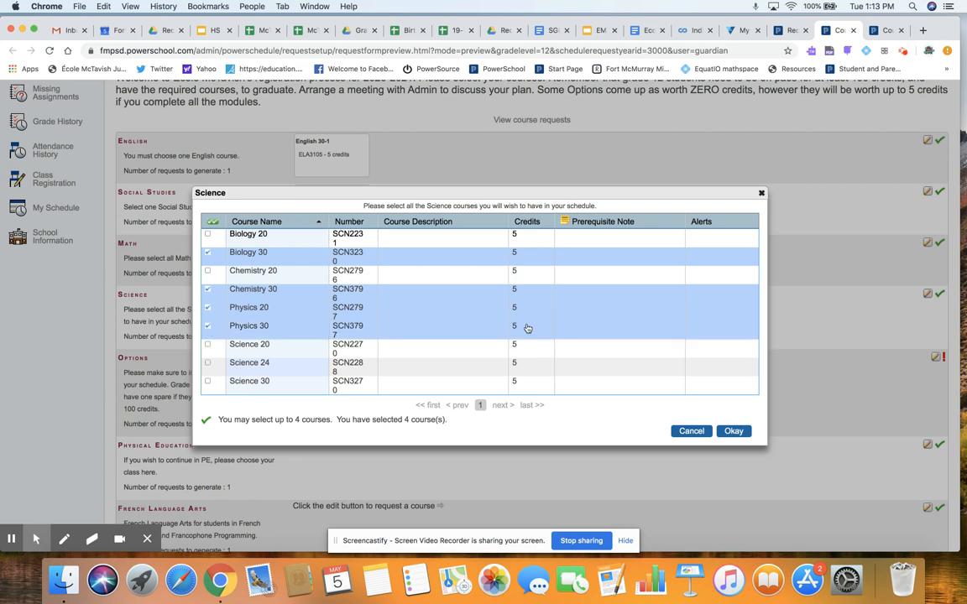
{"action": "left_click", "coordinate": [732, 429]}
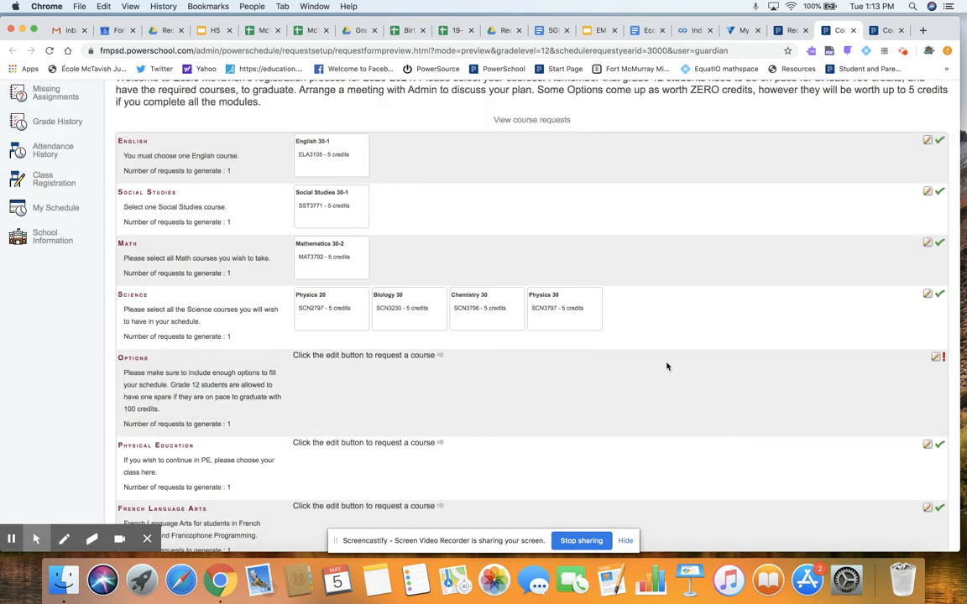
{"action": "mouse_move", "coordinate": [718, 351]}
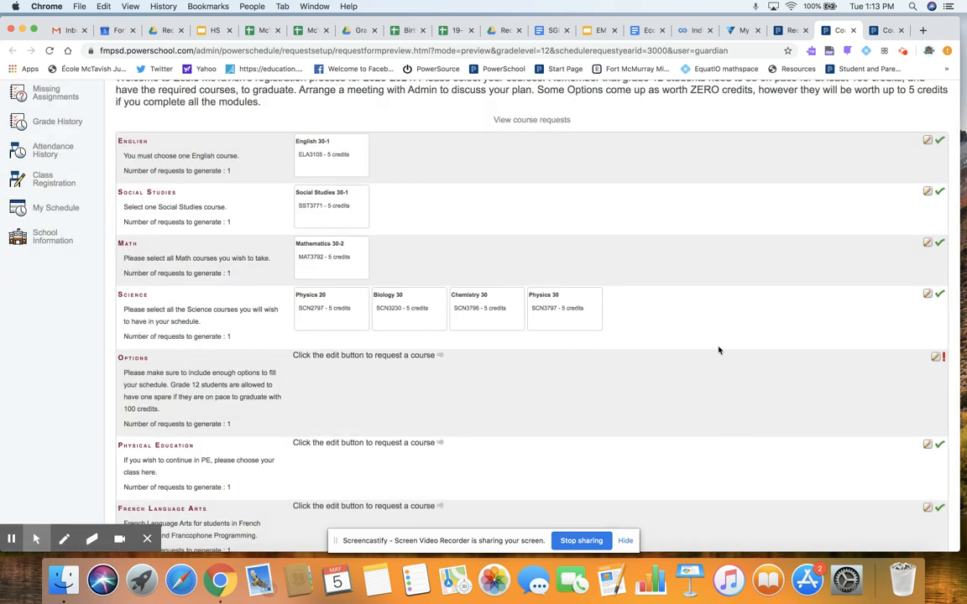
{"action": "scroll", "scroll_direction": "down", "scroll_amount": 3}
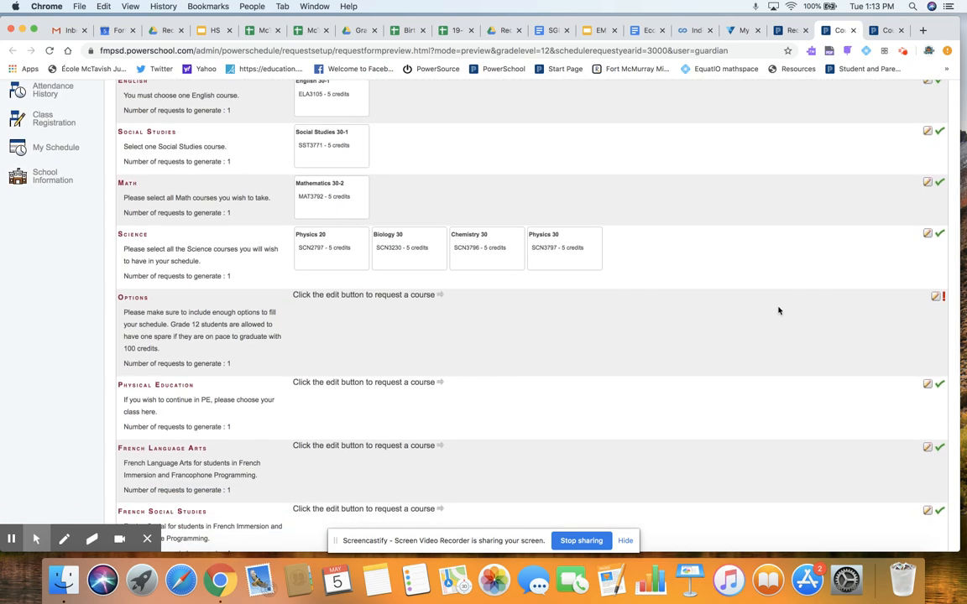
- Select Art 30, General Music 30 and Music Guitar 10-30 across the Options dialog pages and confirm
{"action": "left_click", "coordinate": [934, 295]}
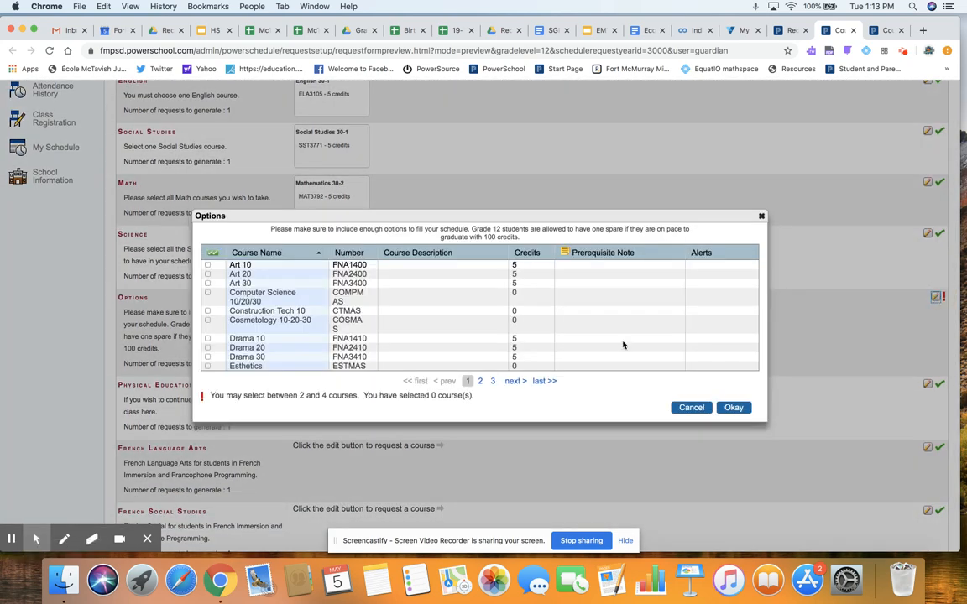
{"action": "mouse_move", "coordinate": [301, 282]}
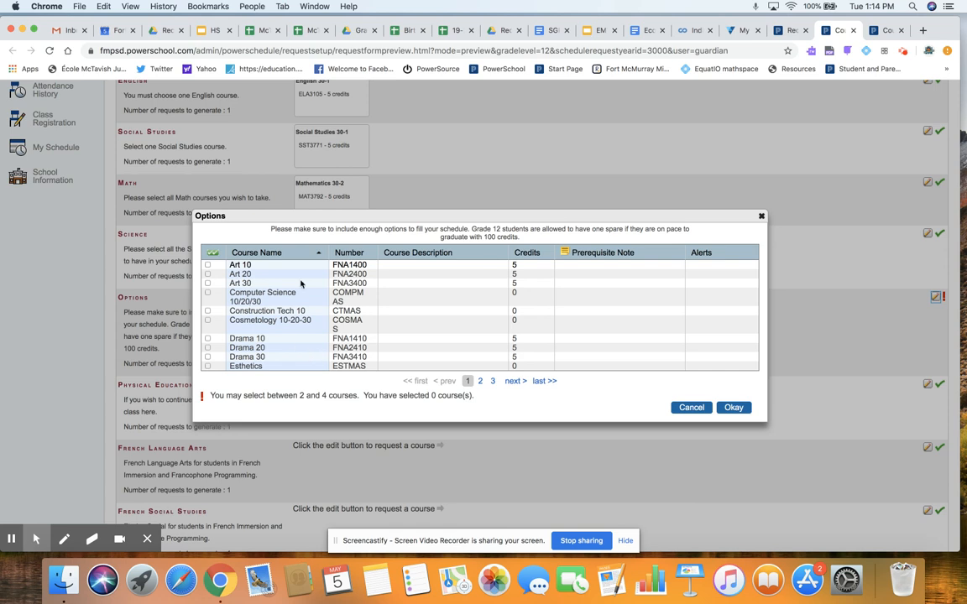
{"action": "mouse_move", "coordinate": [288, 341]}
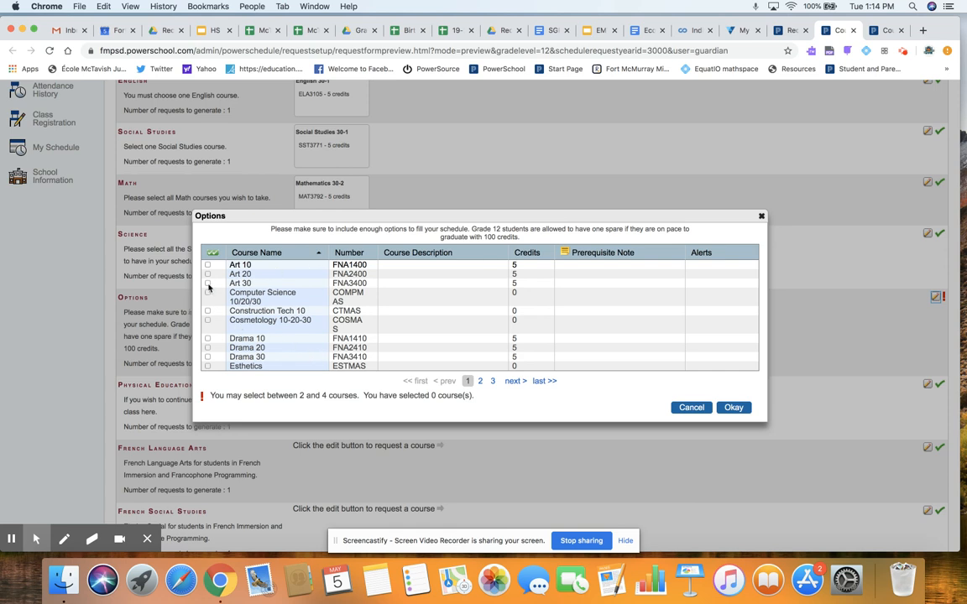
{"action": "left_click", "coordinate": [208, 282]}
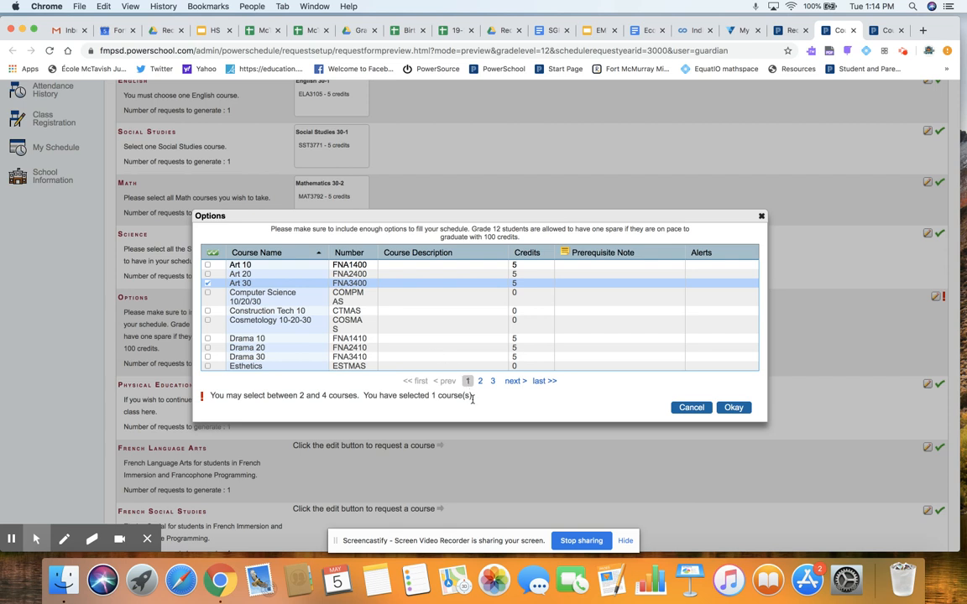
{"action": "left_click", "coordinate": [481, 389]}
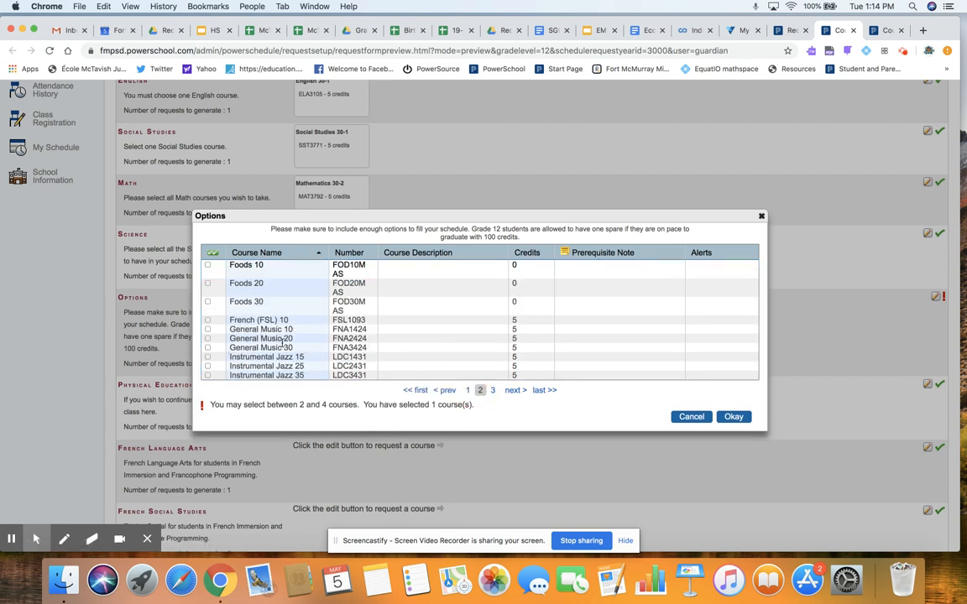
{"action": "left_click", "coordinate": [208, 347]}
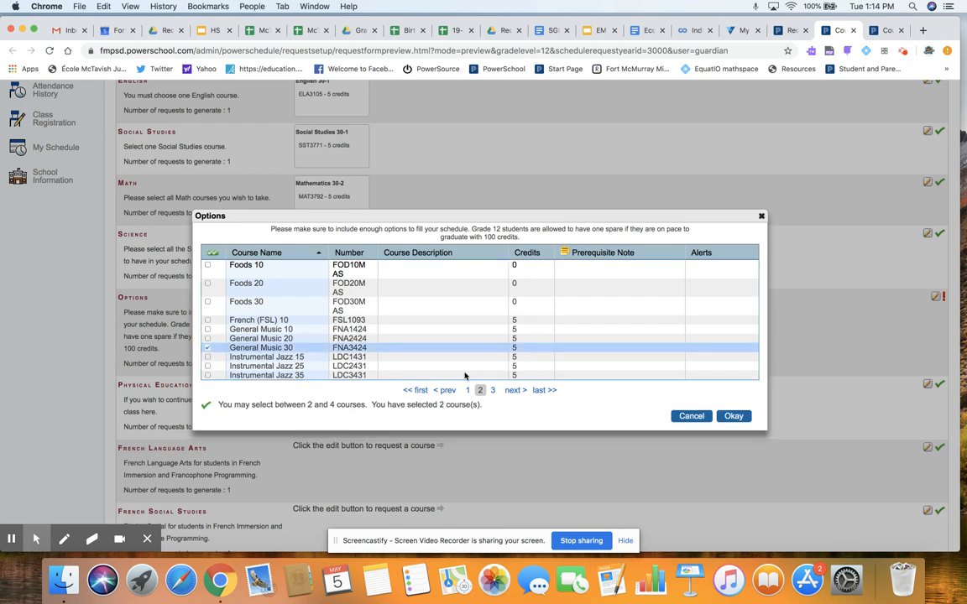
{"action": "left_click", "coordinate": [493, 390]}
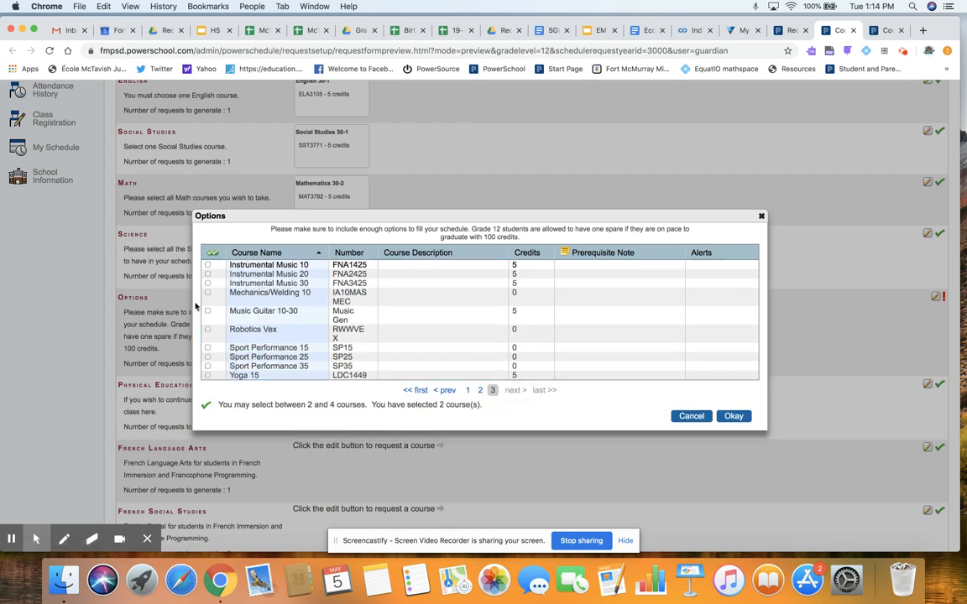
{"action": "left_click", "coordinate": [209, 310]}
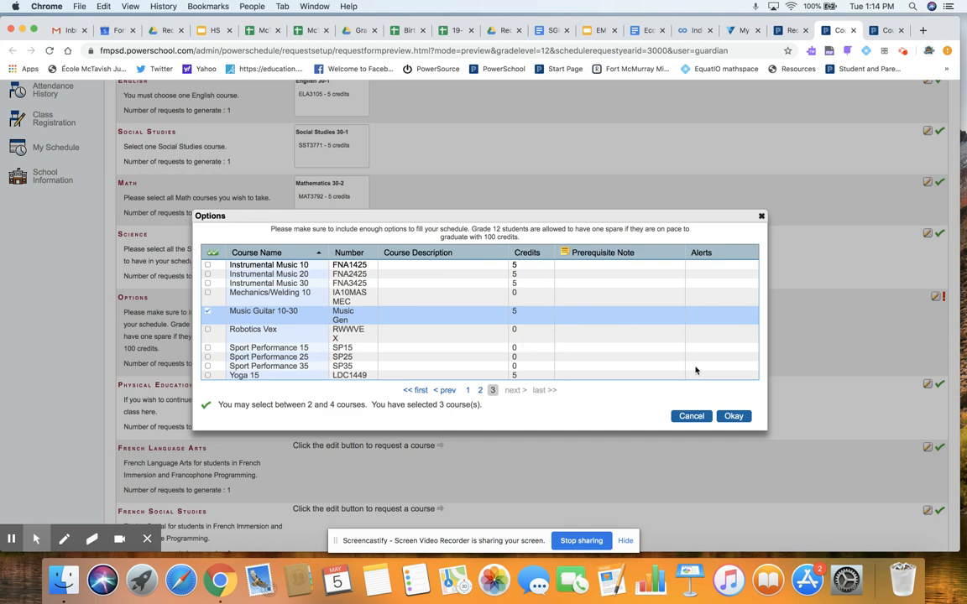
{"action": "left_click", "coordinate": [732, 417]}
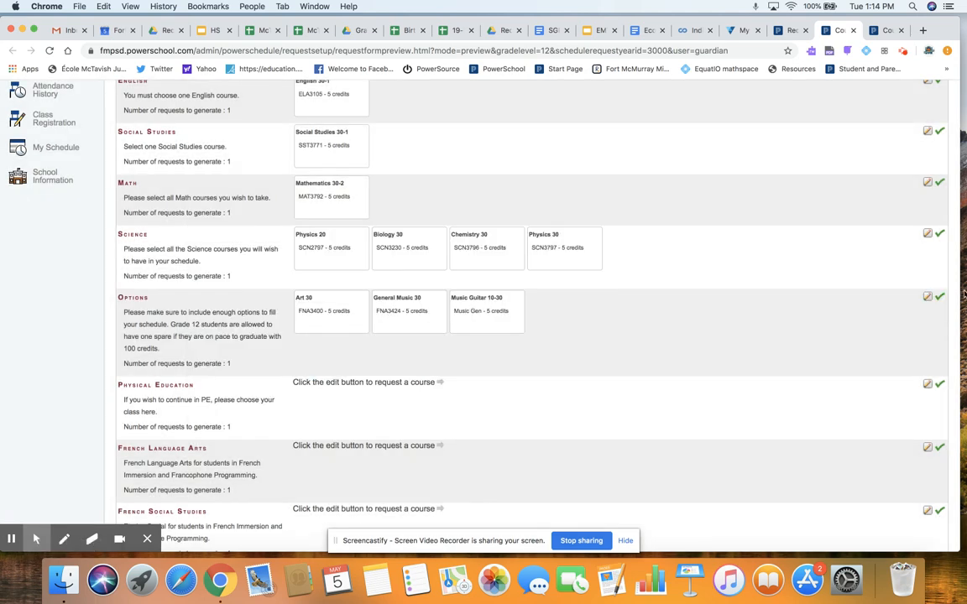
{"action": "mouse_move", "coordinate": [366, 326]}
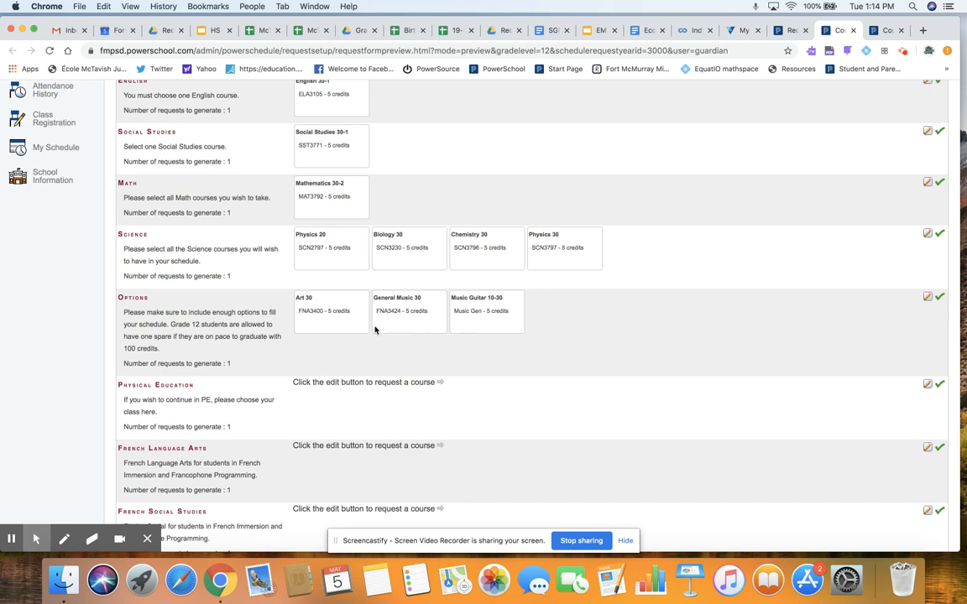
{"action": "scroll", "scroll_direction": "down", "scroll_amount": 3}
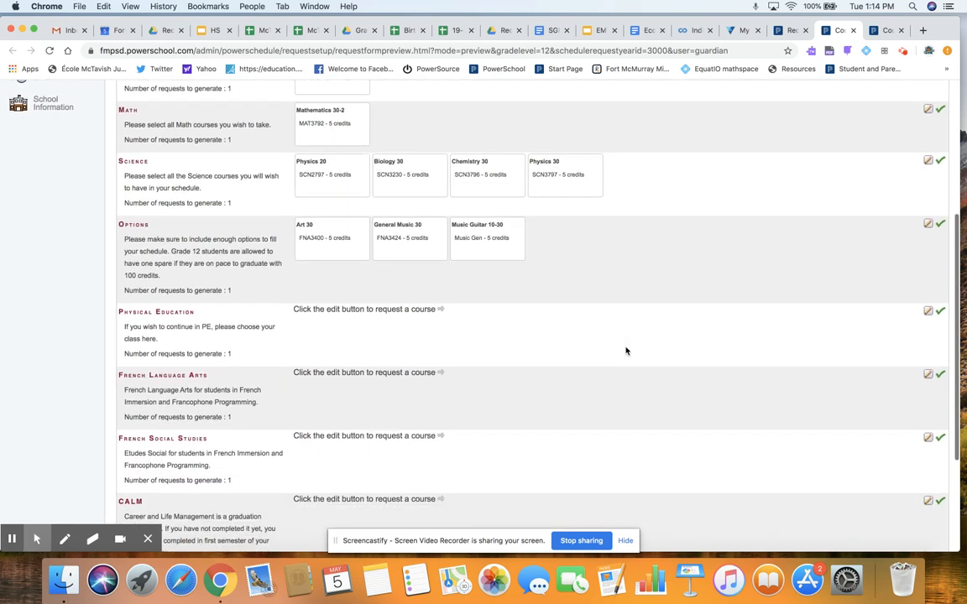
{"action": "scroll", "scroll_direction": "down", "scroll_amount": 3}
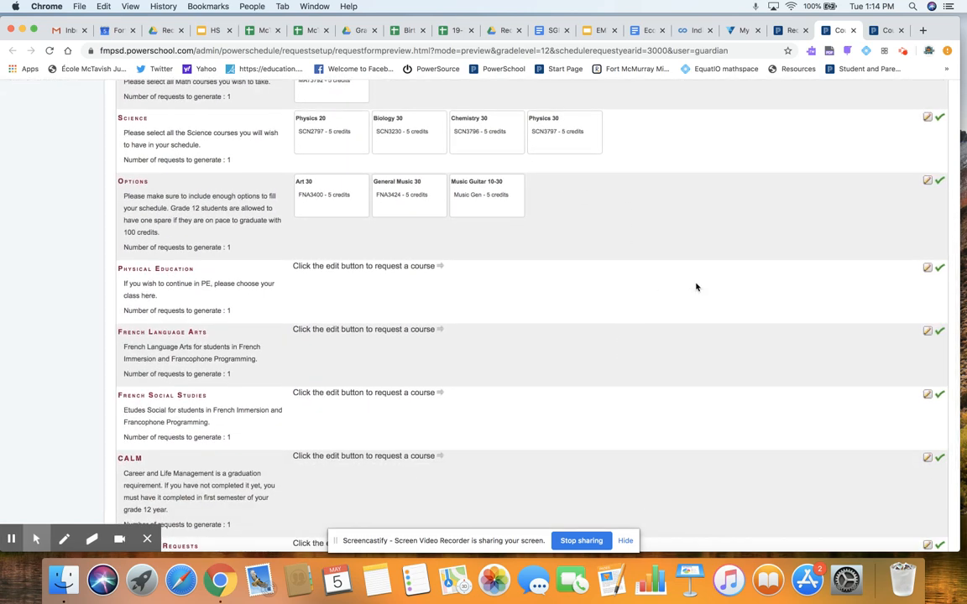
{"action": "scroll", "scroll_direction": "down", "scroll_amount": 3}
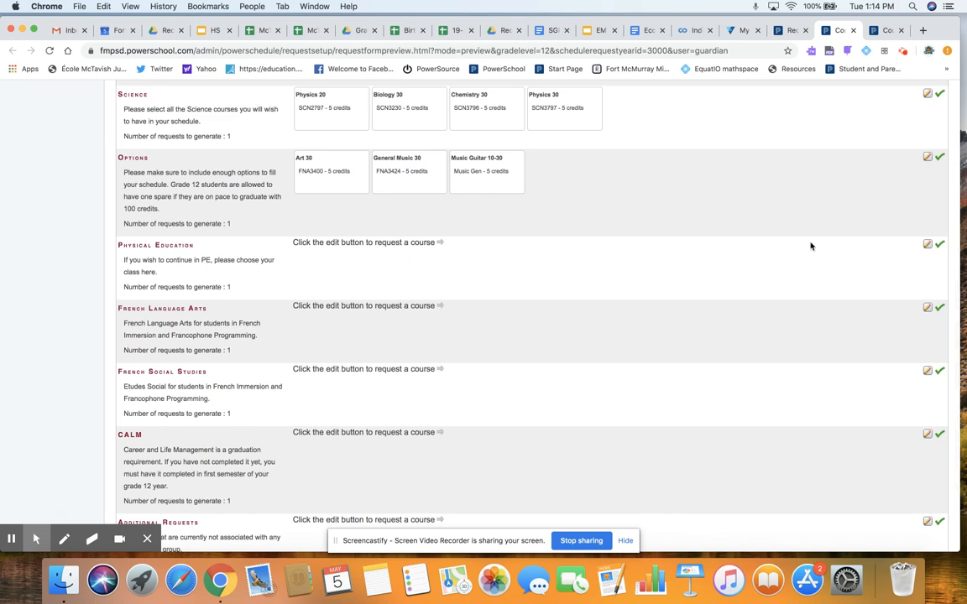
{"action": "left_click", "coordinate": [927, 245]}
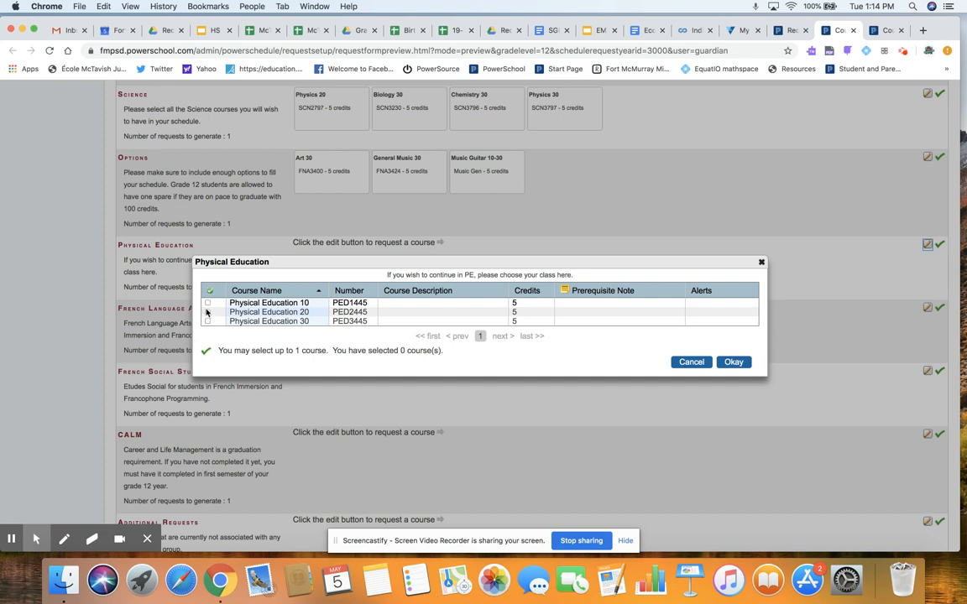
{"action": "mouse_move", "coordinate": [633, 361]}
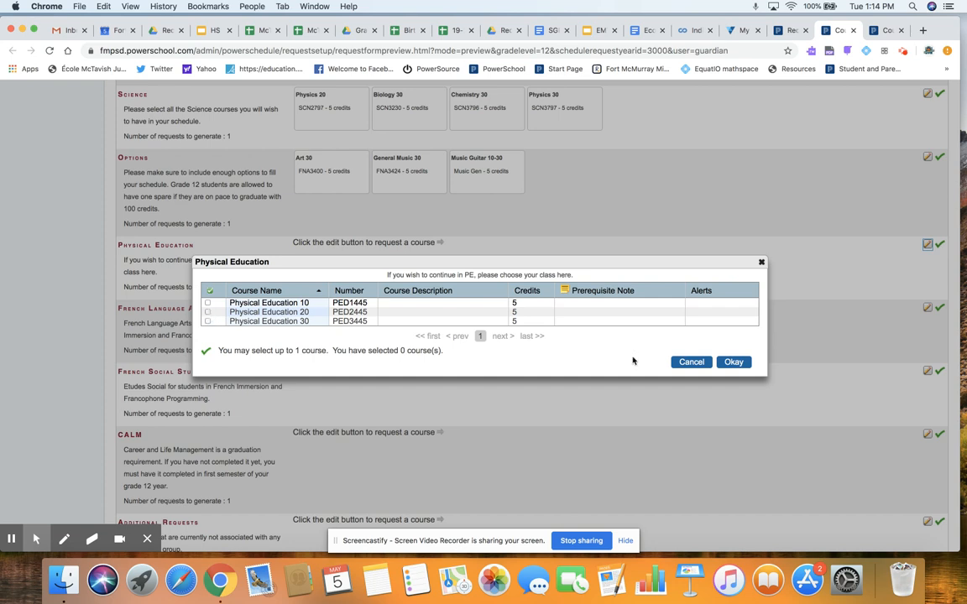
{"action": "left_click", "coordinate": [732, 363]}
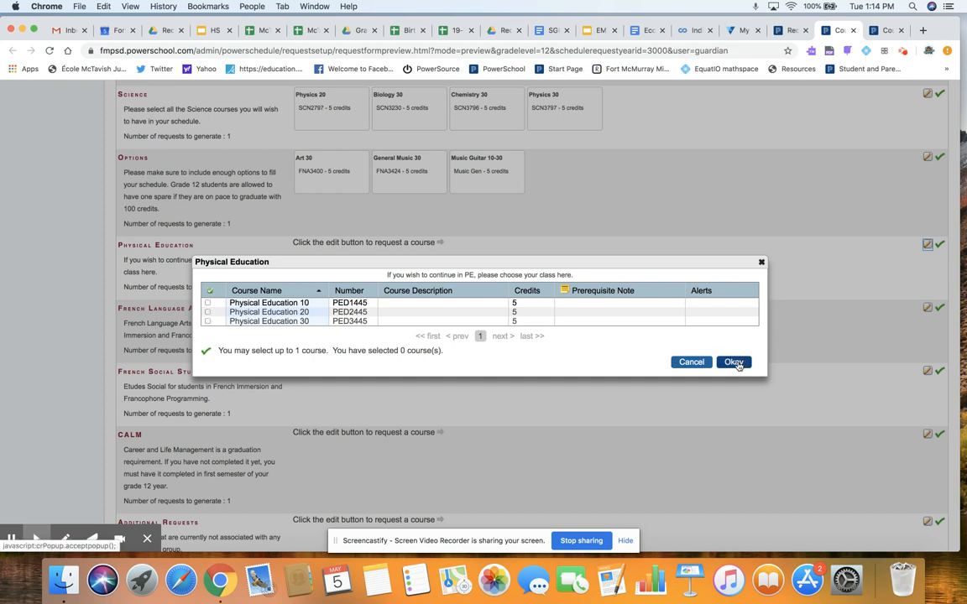
{"action": "left_click", "coordinate": [732, 363]}
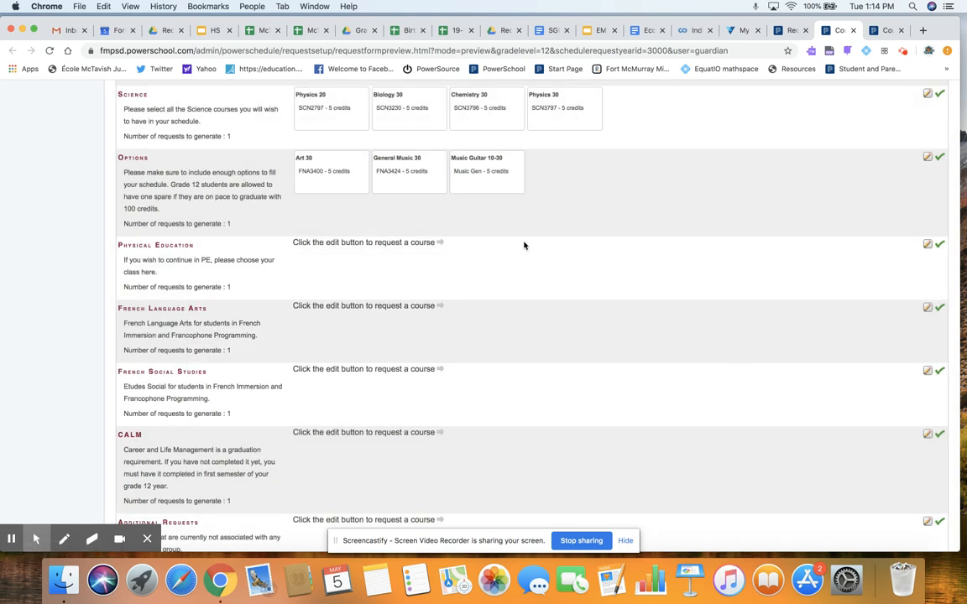
{"action": "scroll", "scroll_direction": "down", "scroll_amount": 3}
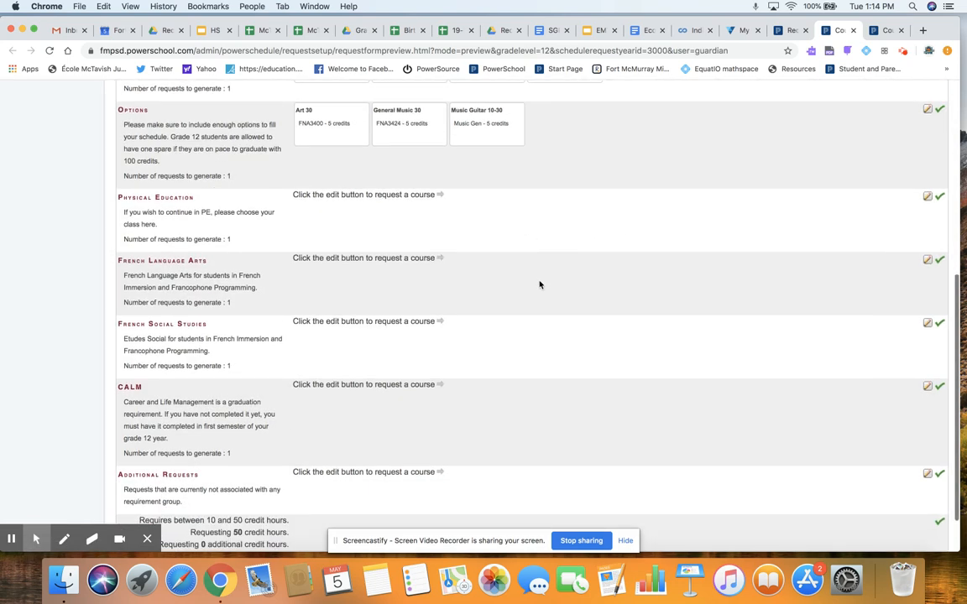
{"action": "scroll", "scroll_direction": "down", "scroll_amount": 3}
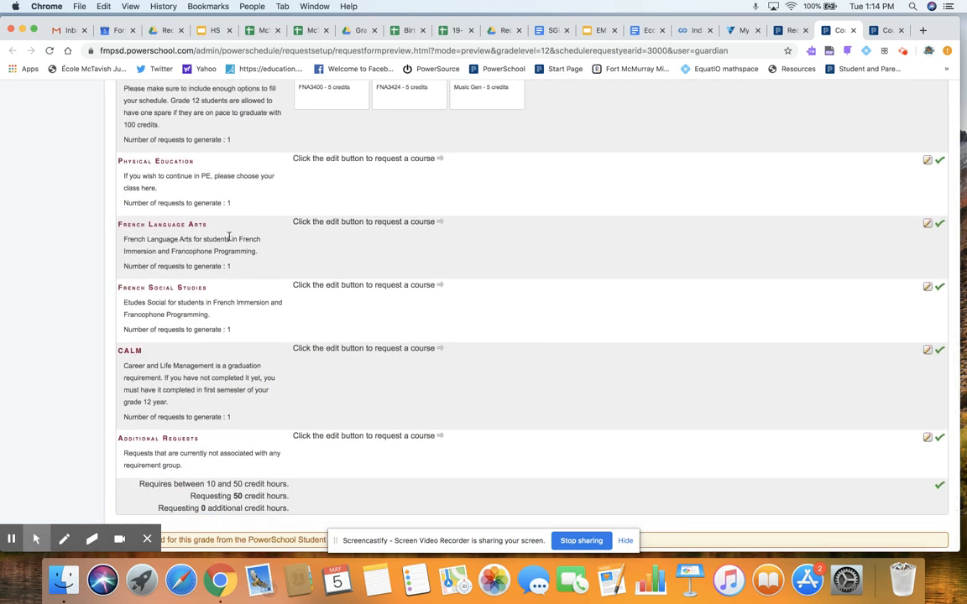
{"action": "mouse_move", "coordinate": [158, 287]}
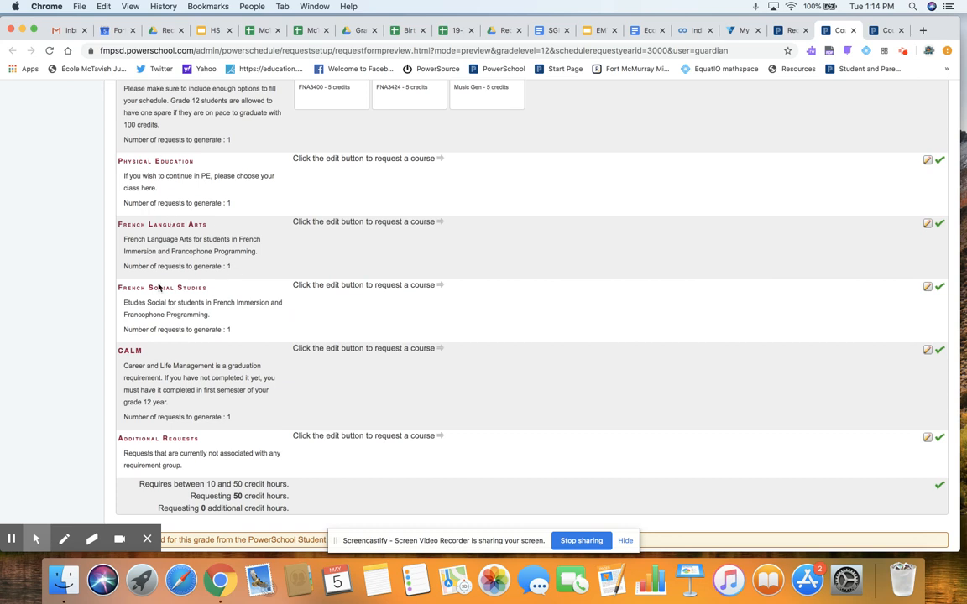
{"action": "mouse_move", "coordinate": [449, 283]}
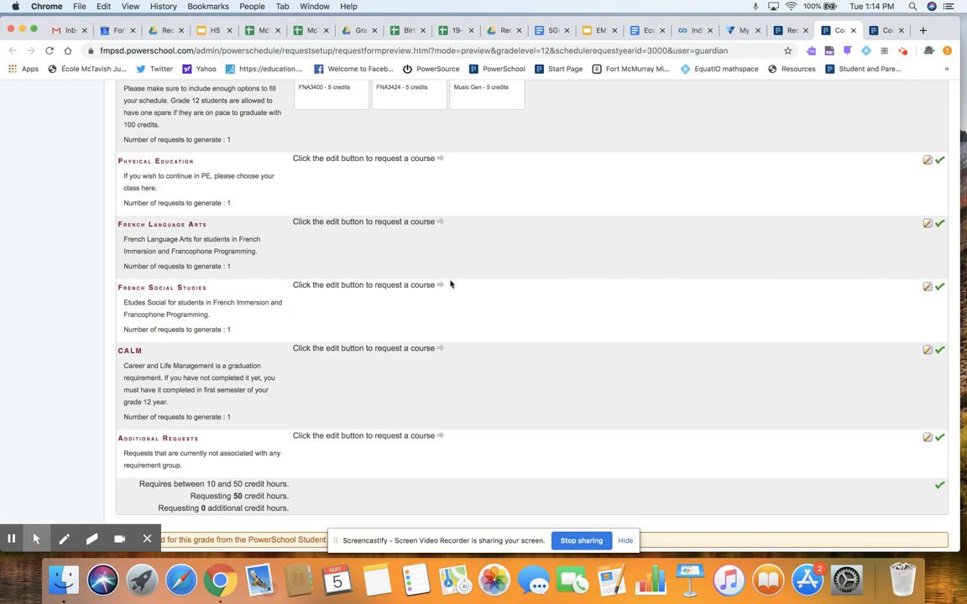
{"action": "mouse_move", "coordinate": [346, 247]}
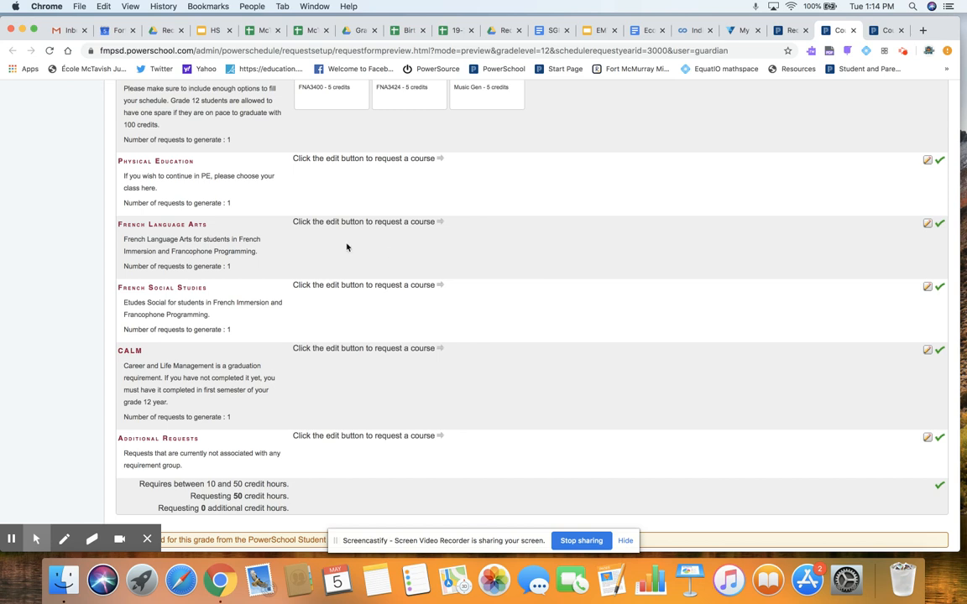
{"action": "mouse_move", "coordinate": [347, 275]}
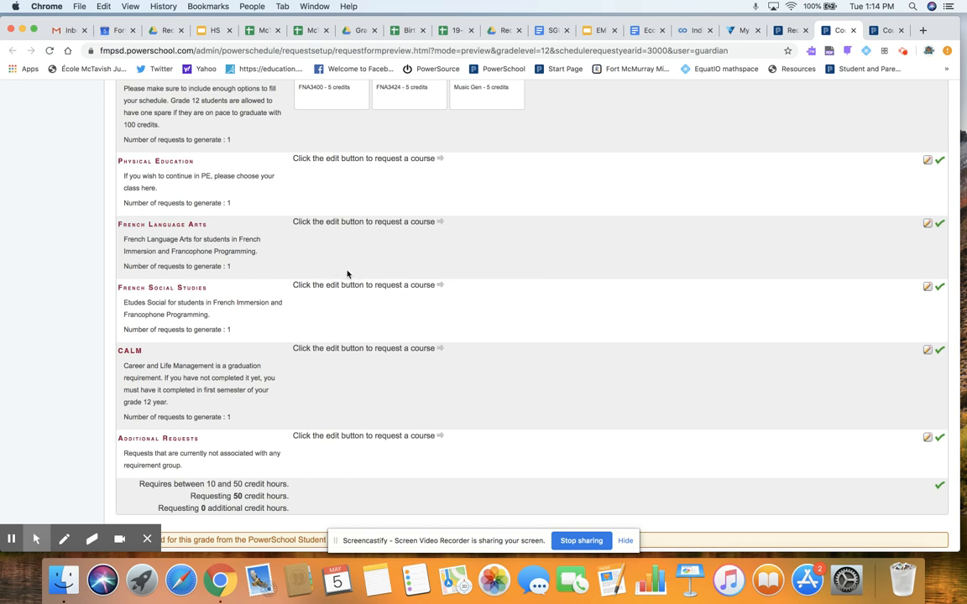
{"action": "mouse_move", "coordinate": [174, 222]}
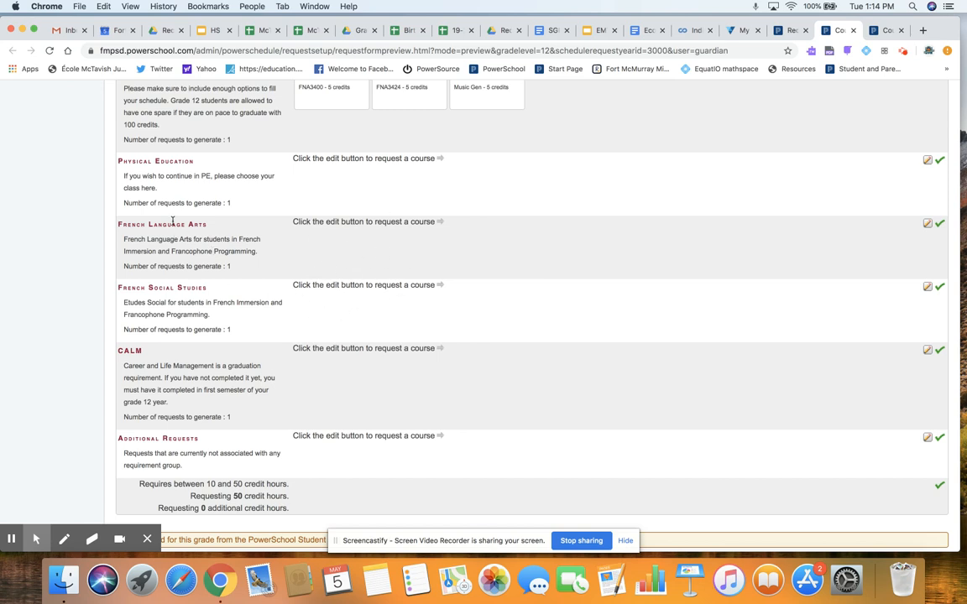
{"action": "mouse_move", "coordinate": [445, 241]}
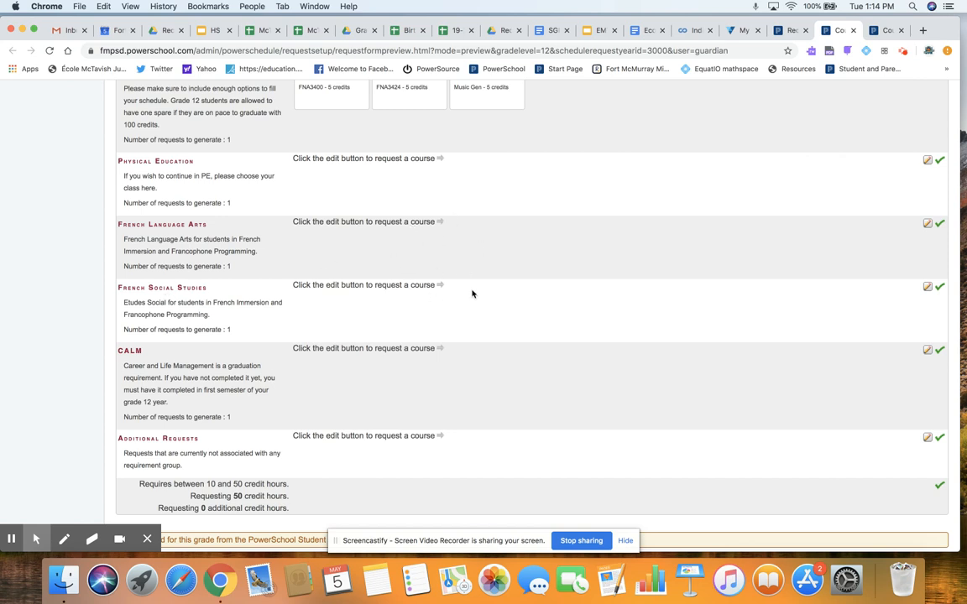
{"action": "mouse_move", "coordinate": [390, 225]}
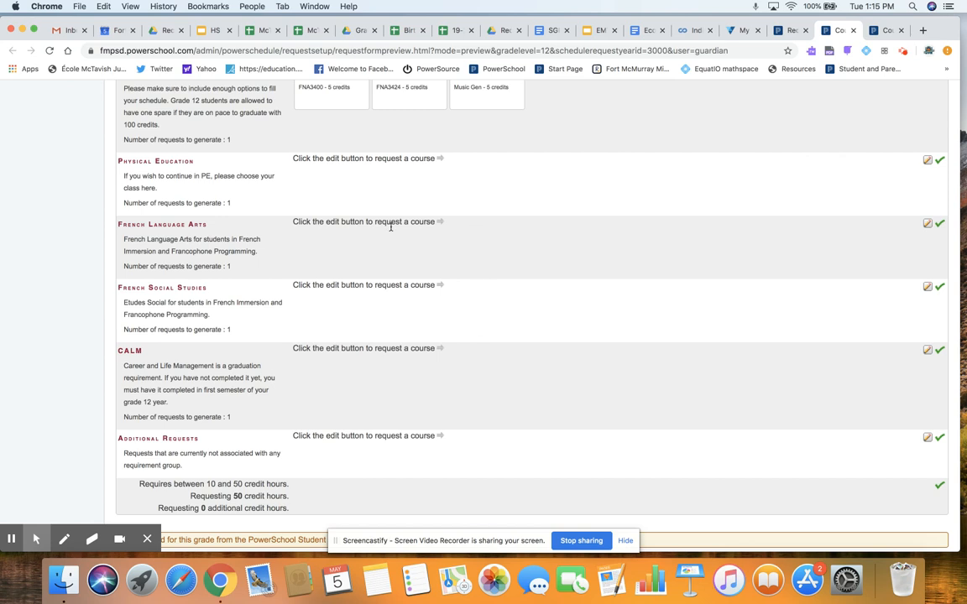
{"action": "scroll", "scroll_direction": "down", "scroll_amount": 3}
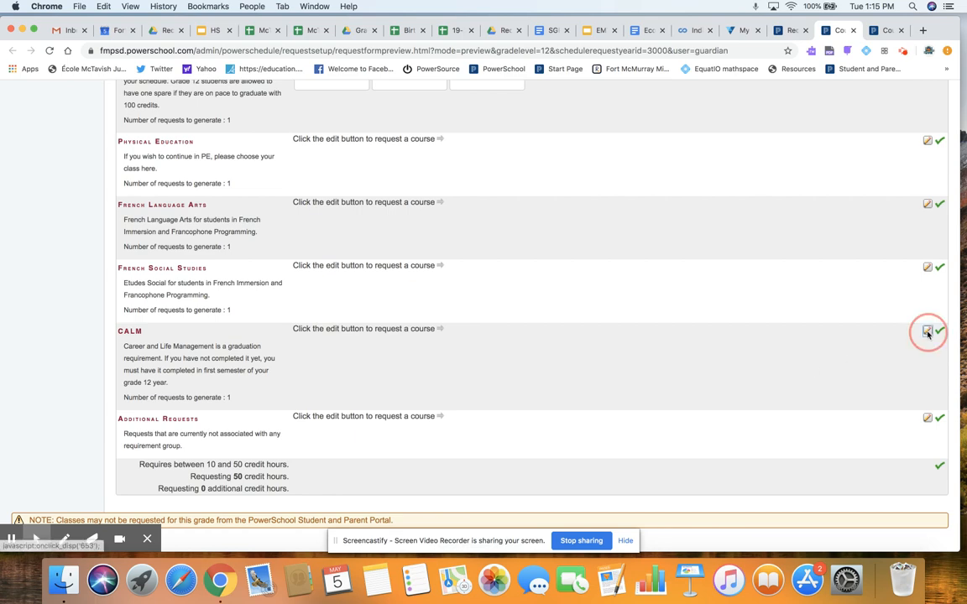
- Confirm Career and Life Management in the CALM dialog, then review the form below
{"action": "left_click", "coordinate": [926, 332]}
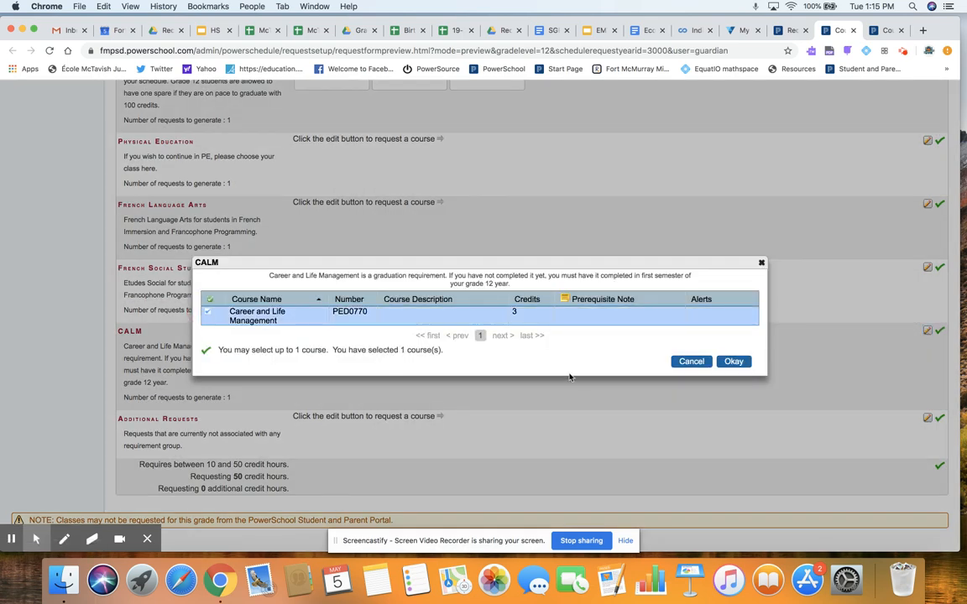
{"action": "left_click", "coordinate": [732, 361]}
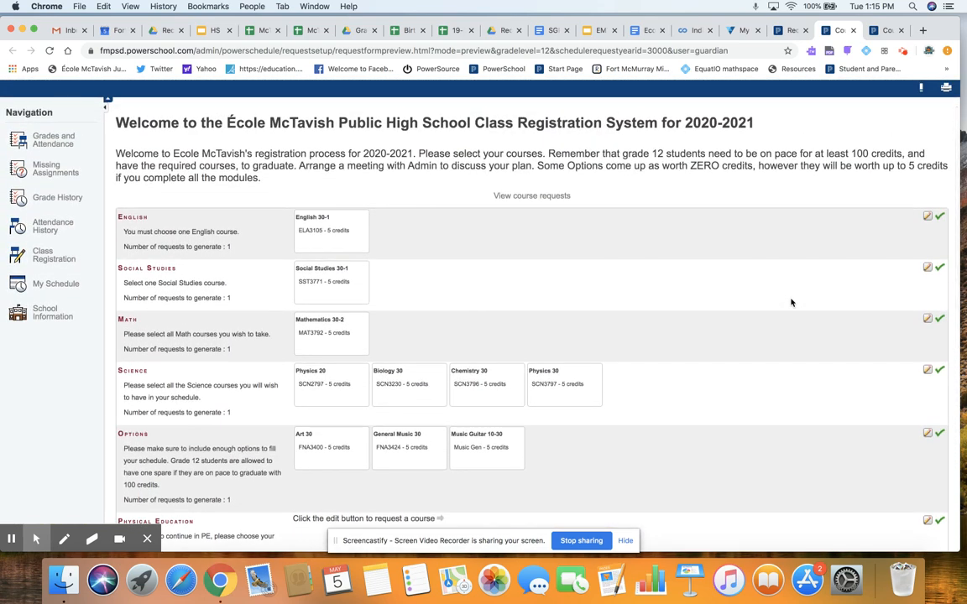
{"action": "mouse_move", "coordinate": [771, 311]}
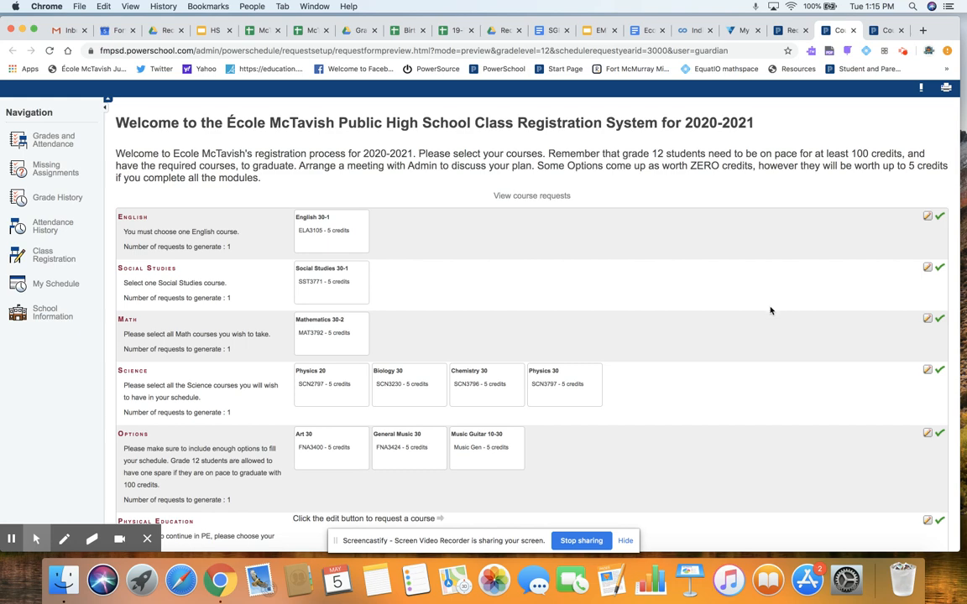
{"action": "scroll", "scroll_direction": "down", "scroll_amount": 3}
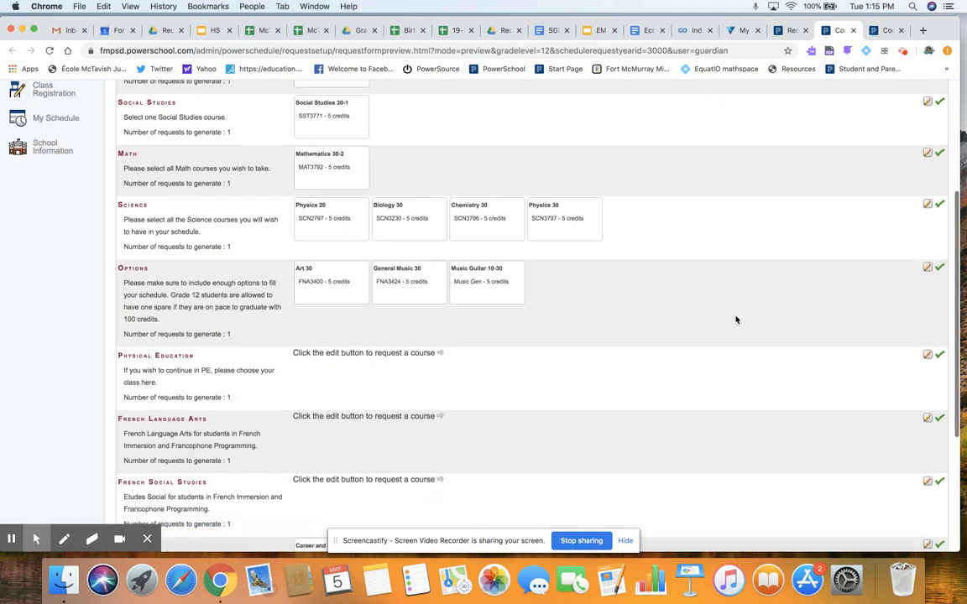
{"action": "scroll", "scroll_direction": "down", "scroll_amount": 3}
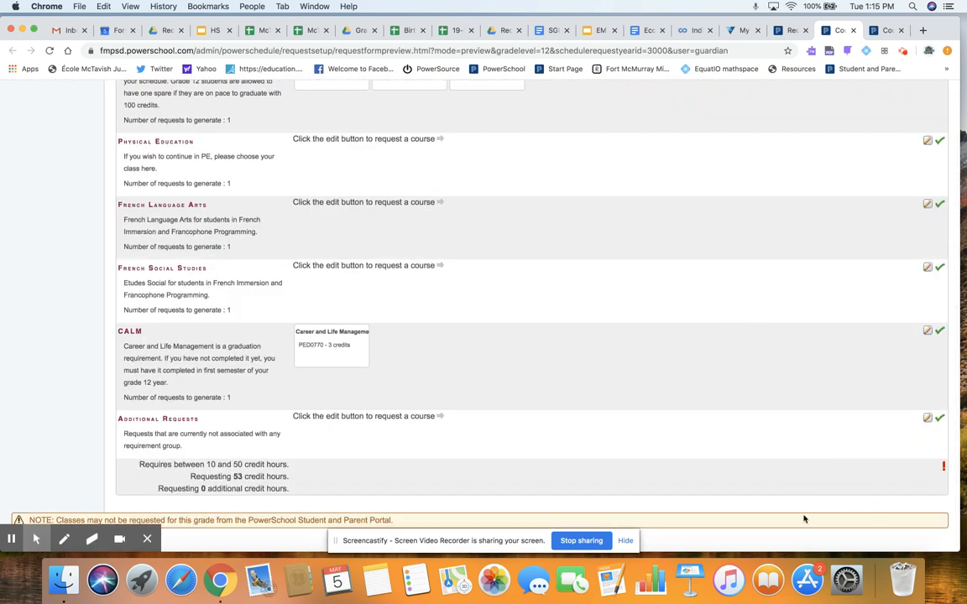
{"action": "mouse_move", "coordinate": [834, 327]}
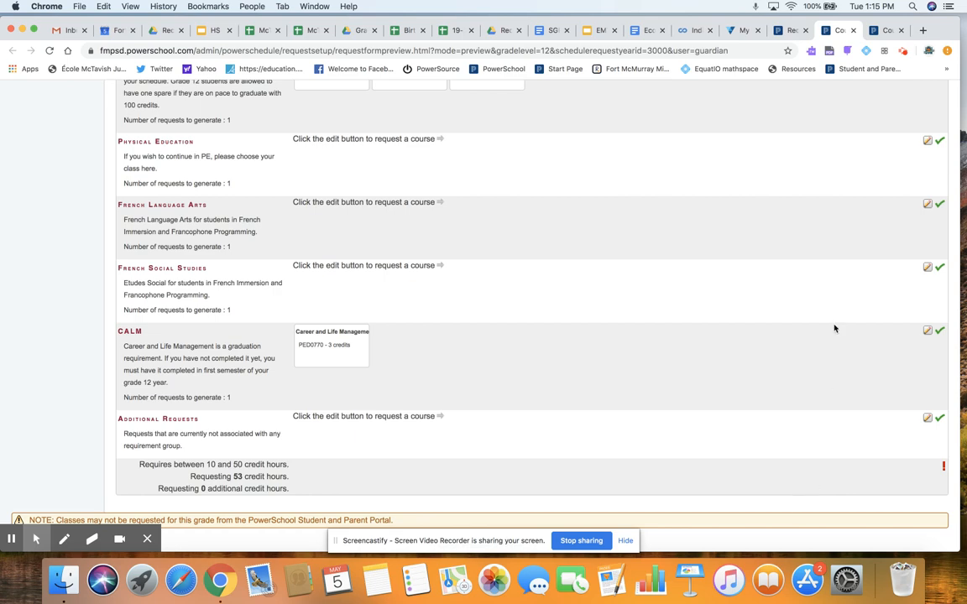
{"action": "scroll", "scroll_direction": "down", "scroll_amount": 3}
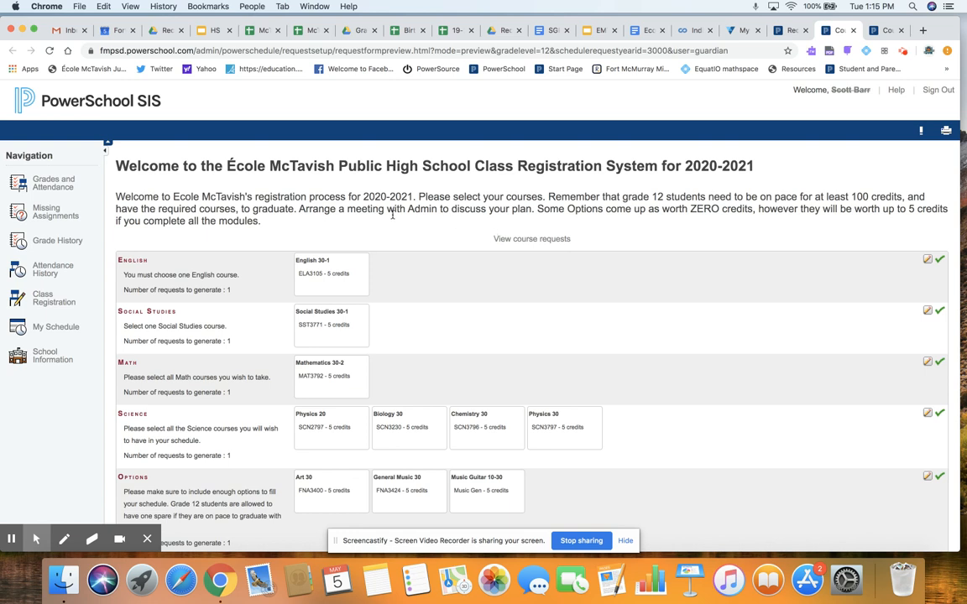
{"action": "mouse_move", "coordinate": [704, 327]}
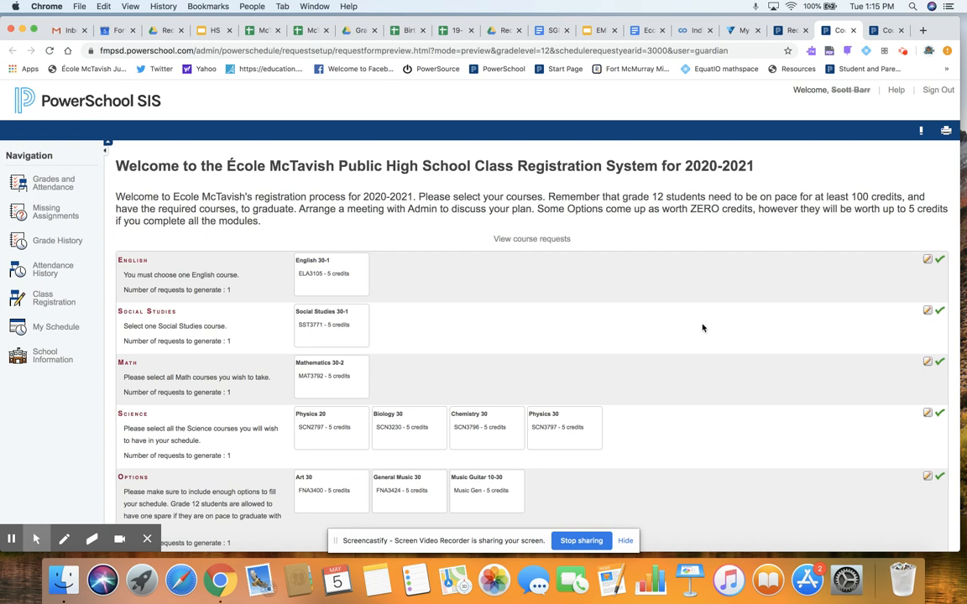
{"action": "mouse_move", "coordinate": [600, 218]}
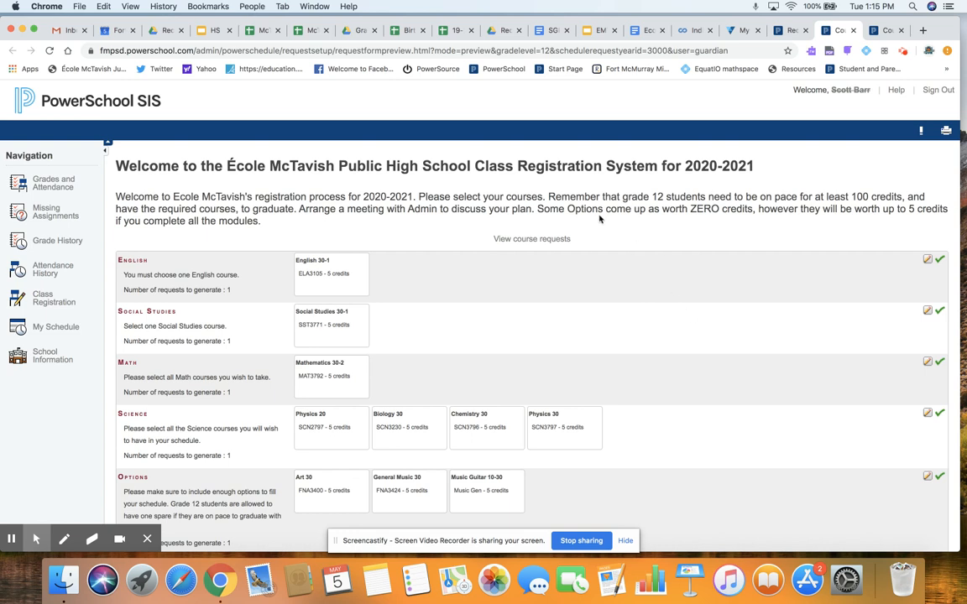
{"action": "mouse_move", "coordinate": [681, 332]}
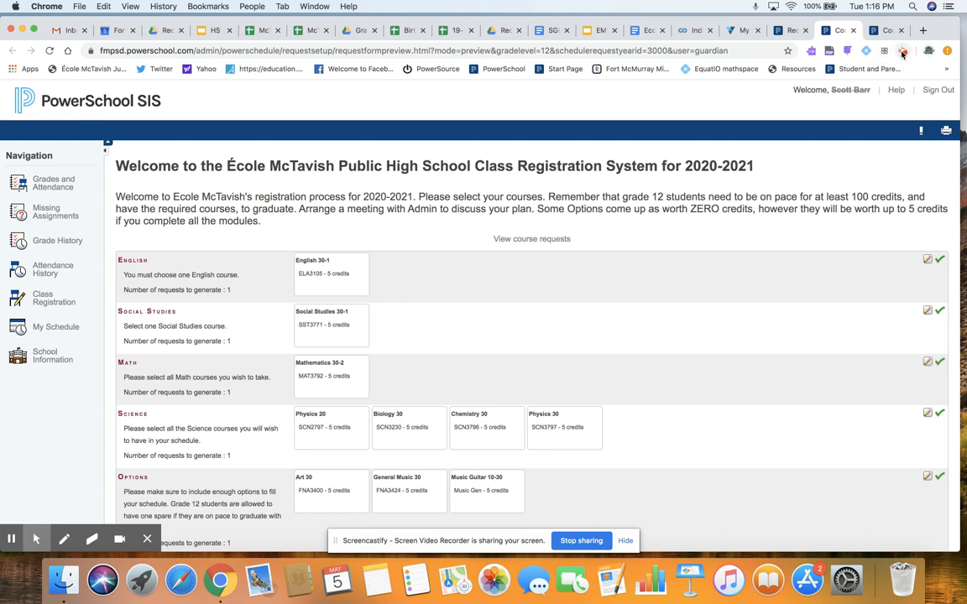
{"action": "mouse_move", "coordinate": [903, 51]}
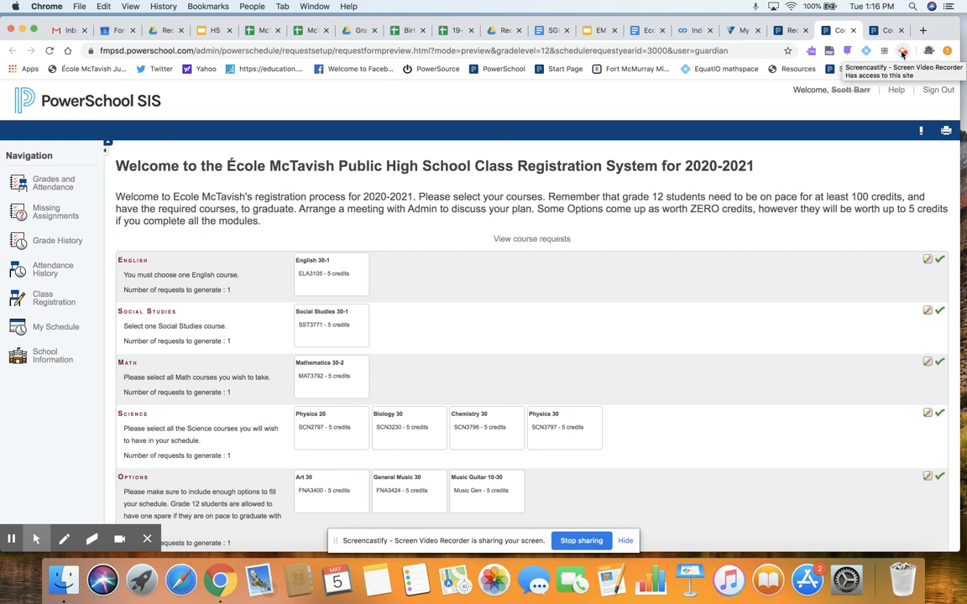